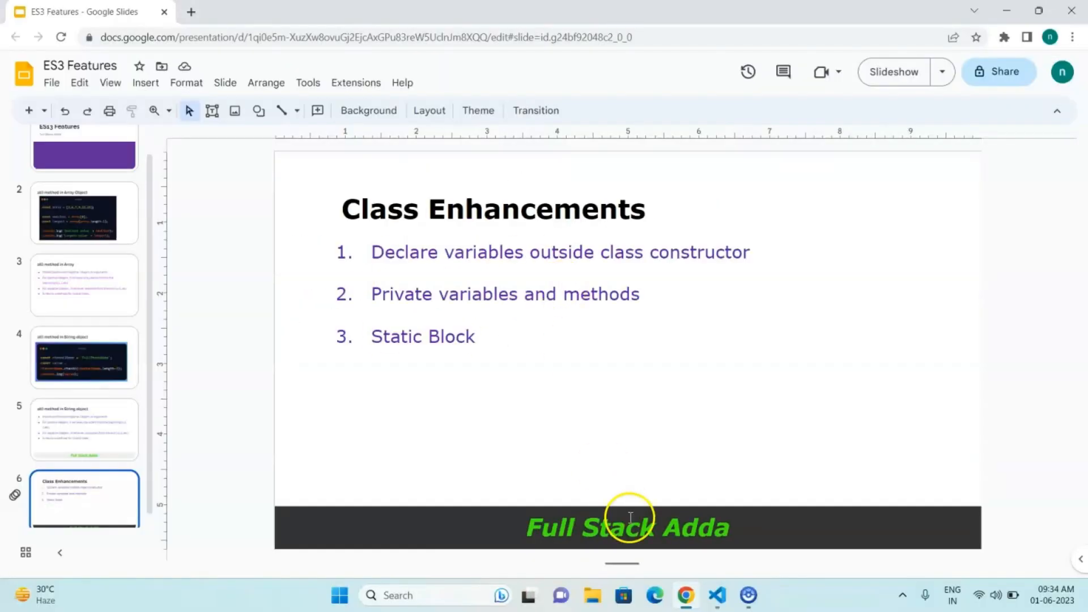
Step: Switch from the Class Enhancements slide to VS Code showing class-fields.js
click(717, 594)
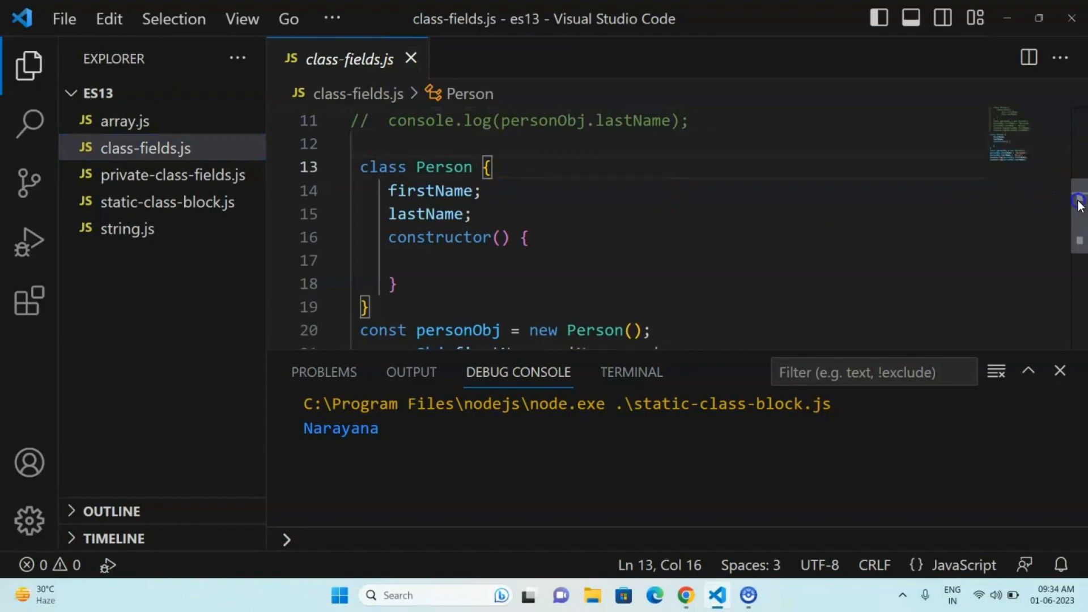
scroll(up, 3)
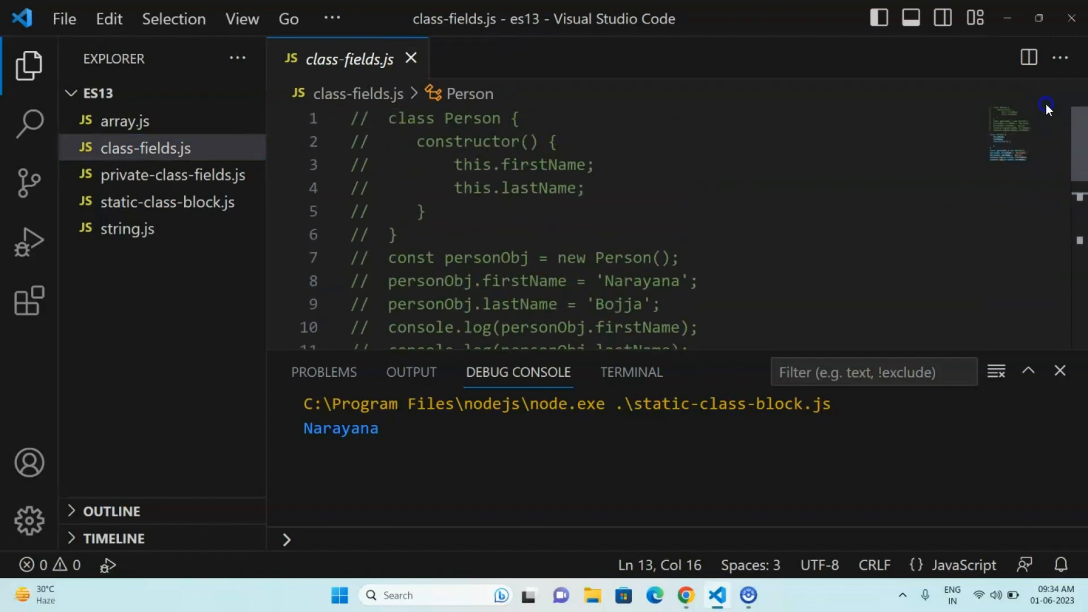
click(560, 142)
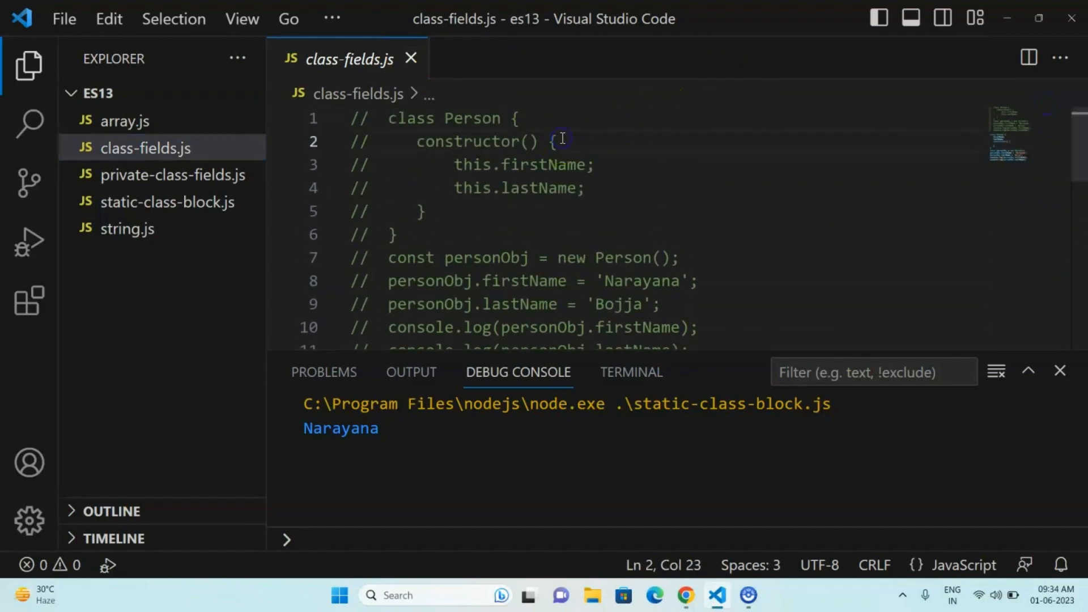
mouse_move(458, 164)
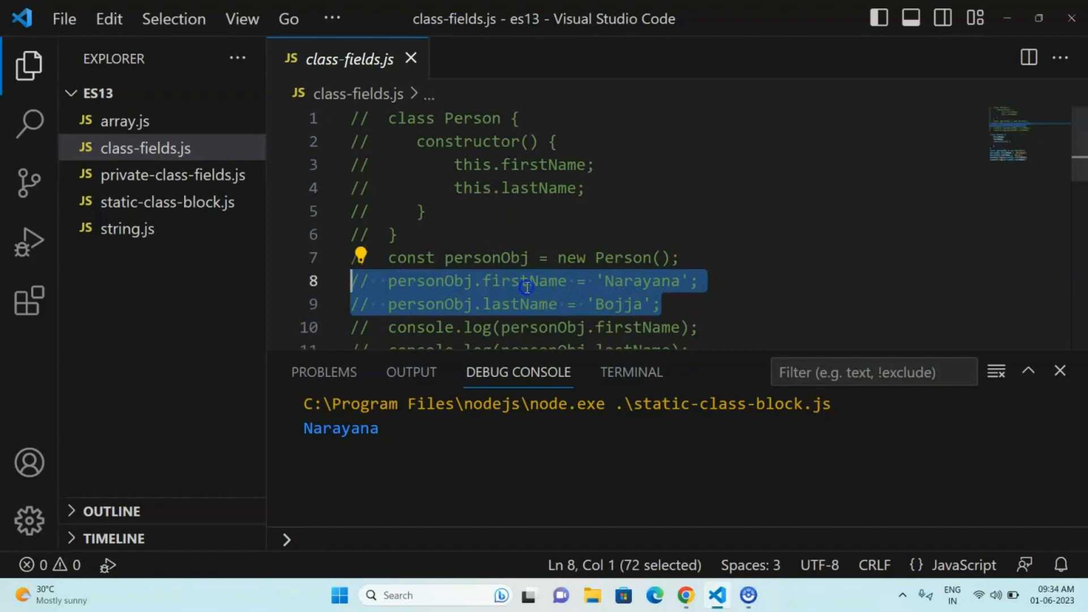
double_click(525, 281)
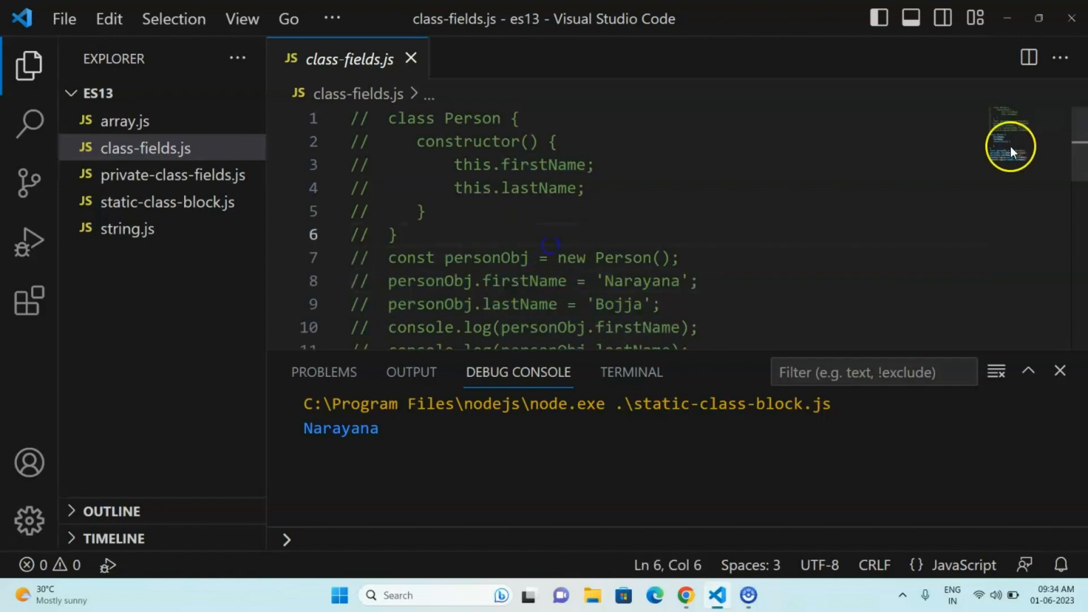
scroll(down, 3)
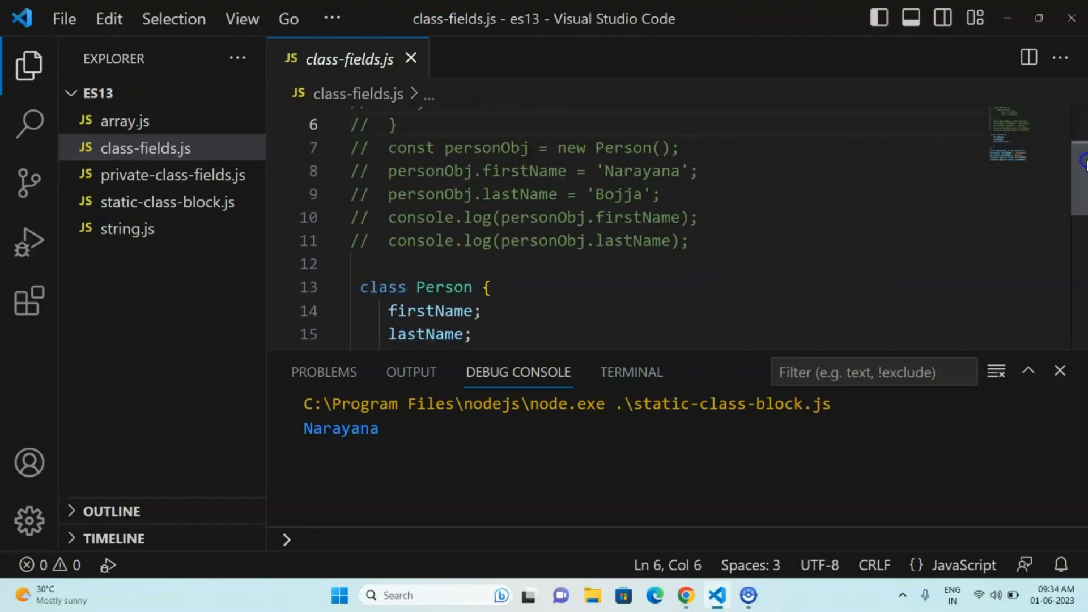
scroll(down, 3)
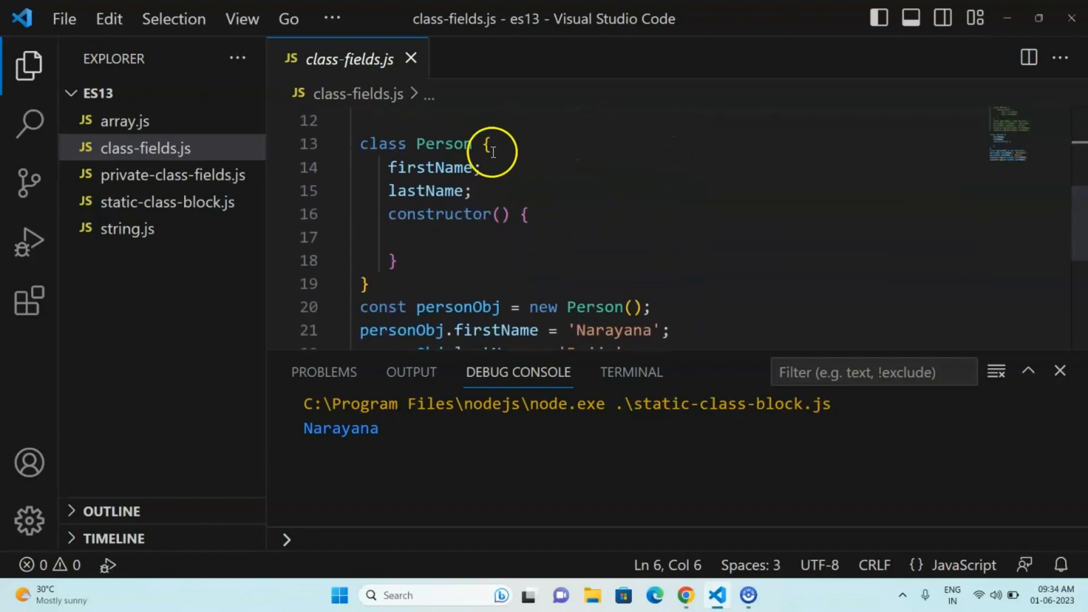
click(469, 191)
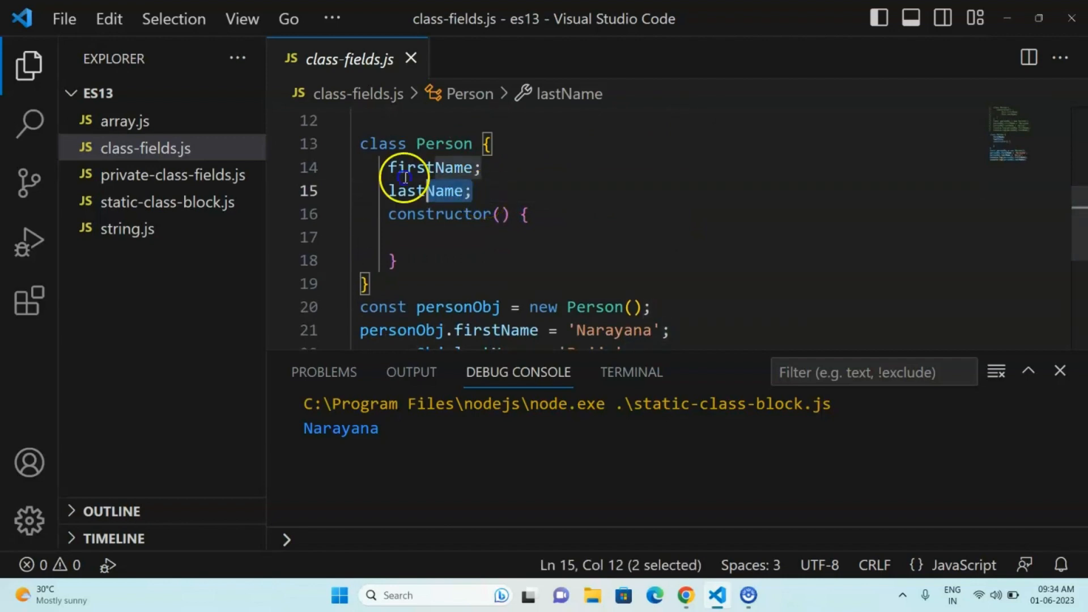
click(476, 191)
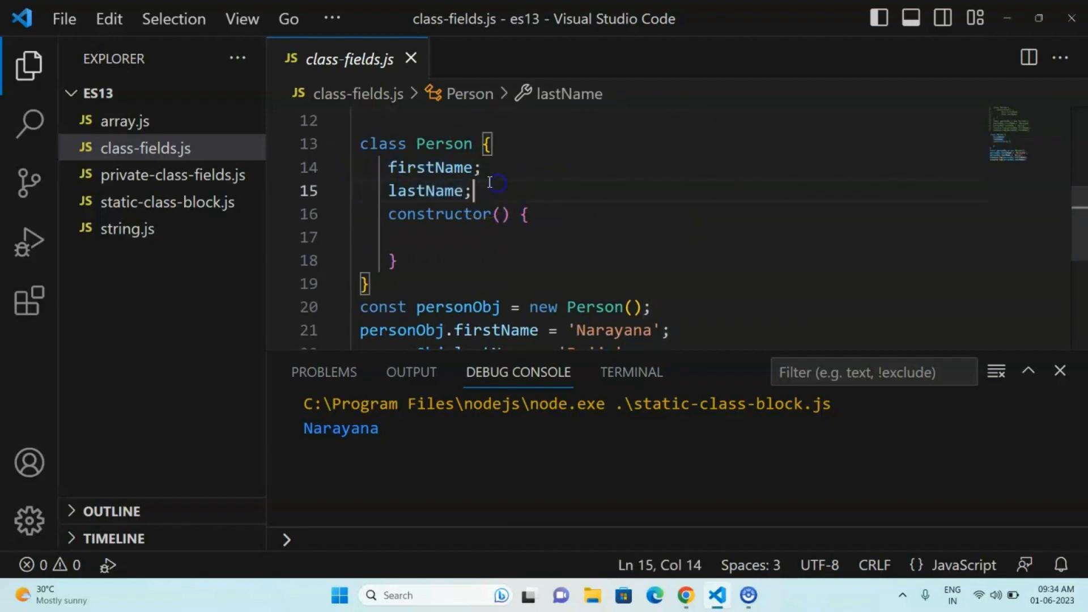
double_click(425, 190)
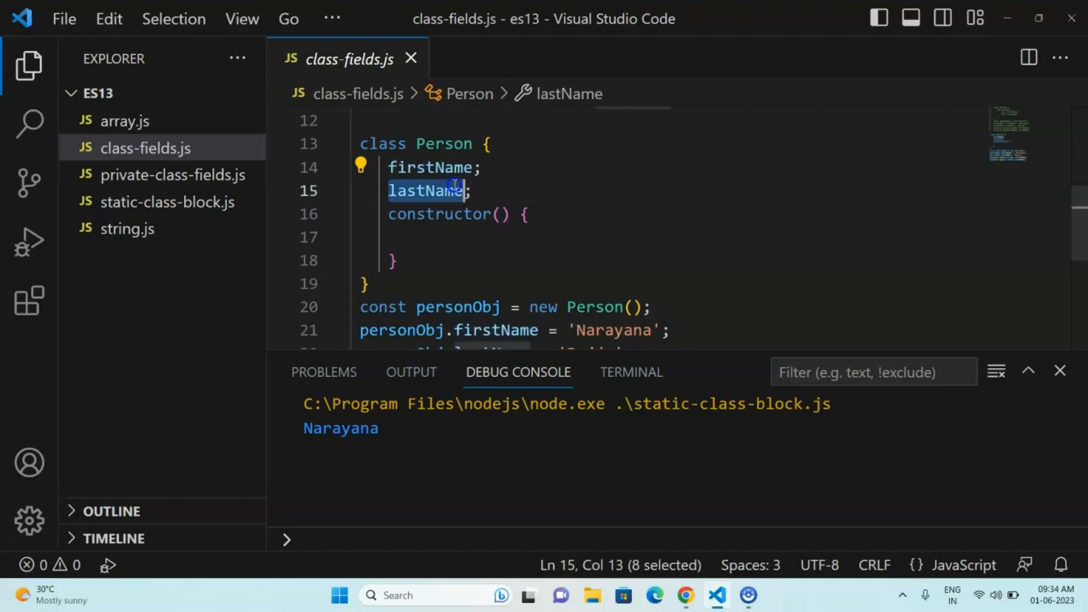
click(472, 191)
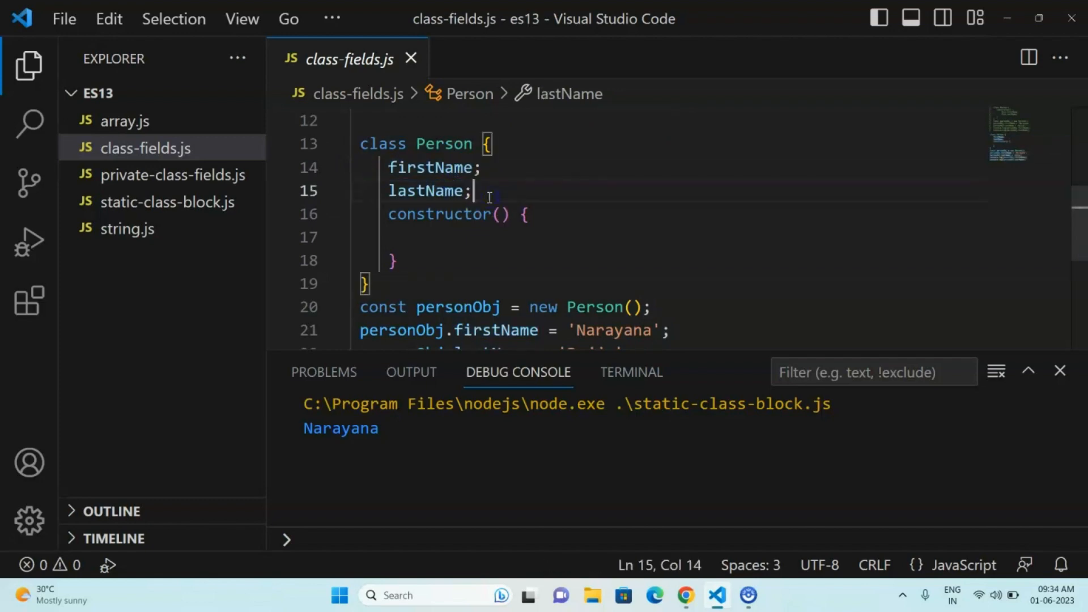
drag(470, 191, 388, 167)
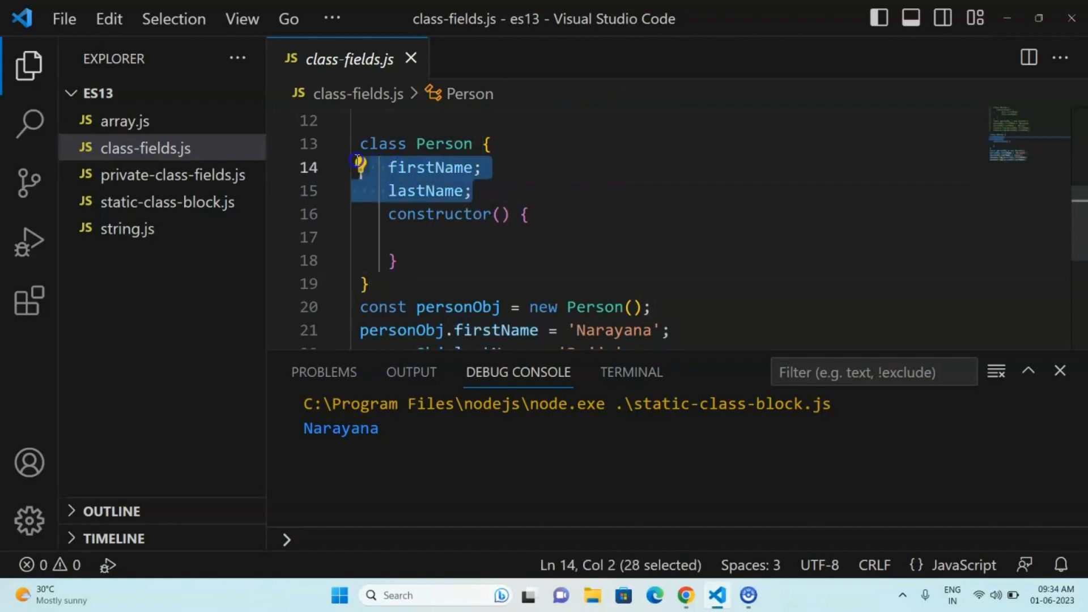
click(534, 191)
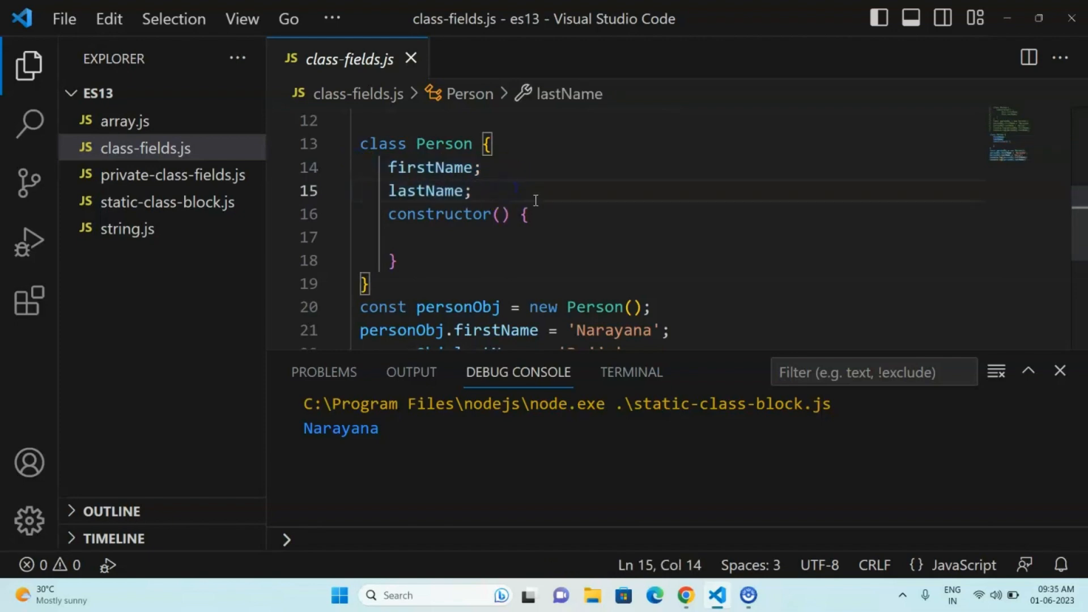
click(525, 214)
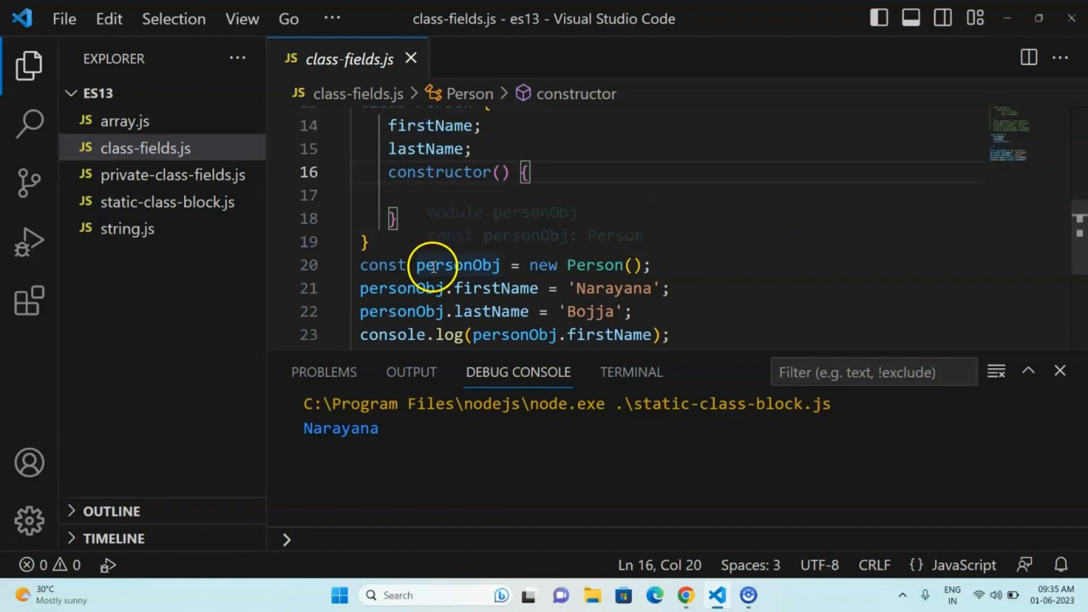
double_click(593, 265)
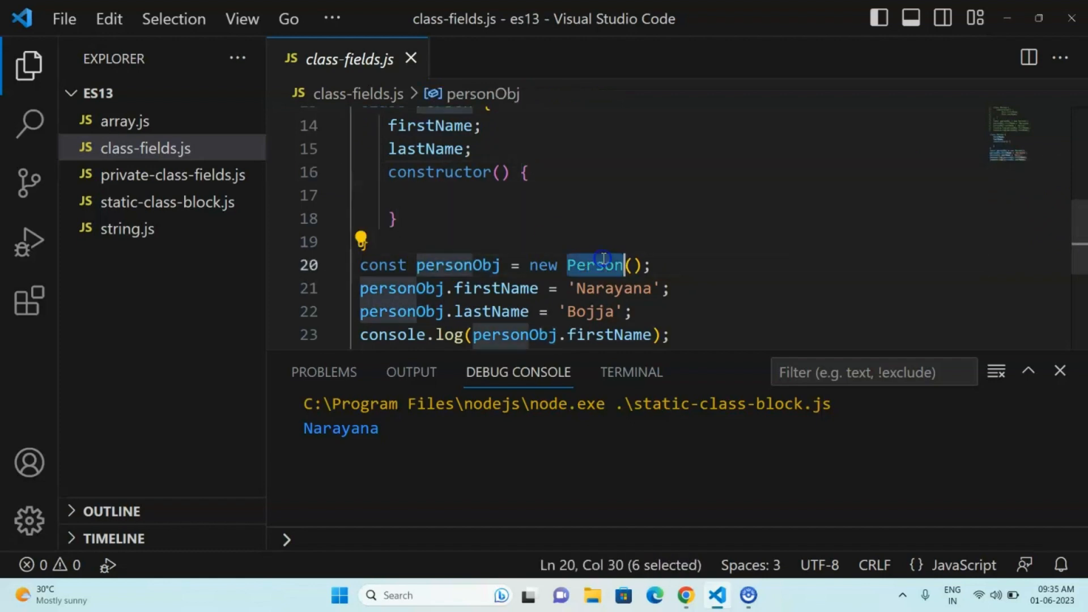
double_click(458, 265)
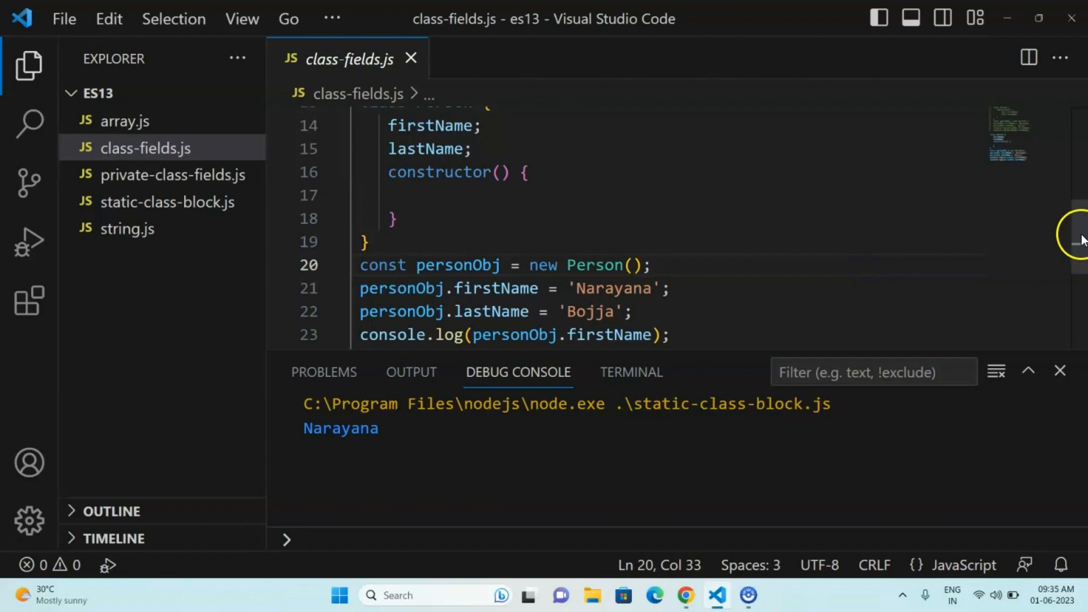
scroll(up, 3)
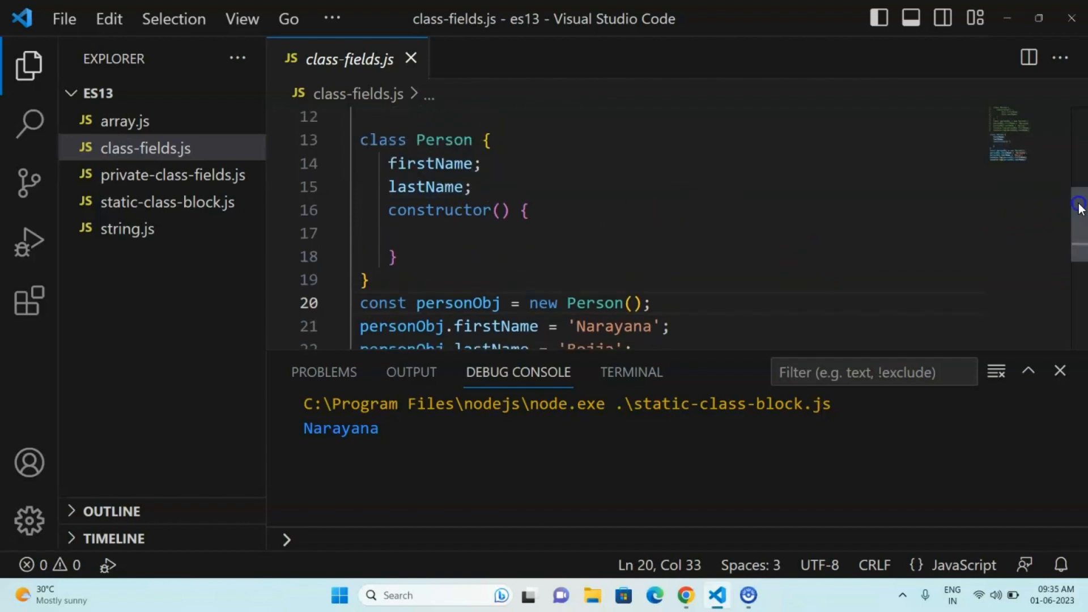
scroll(down, 3)
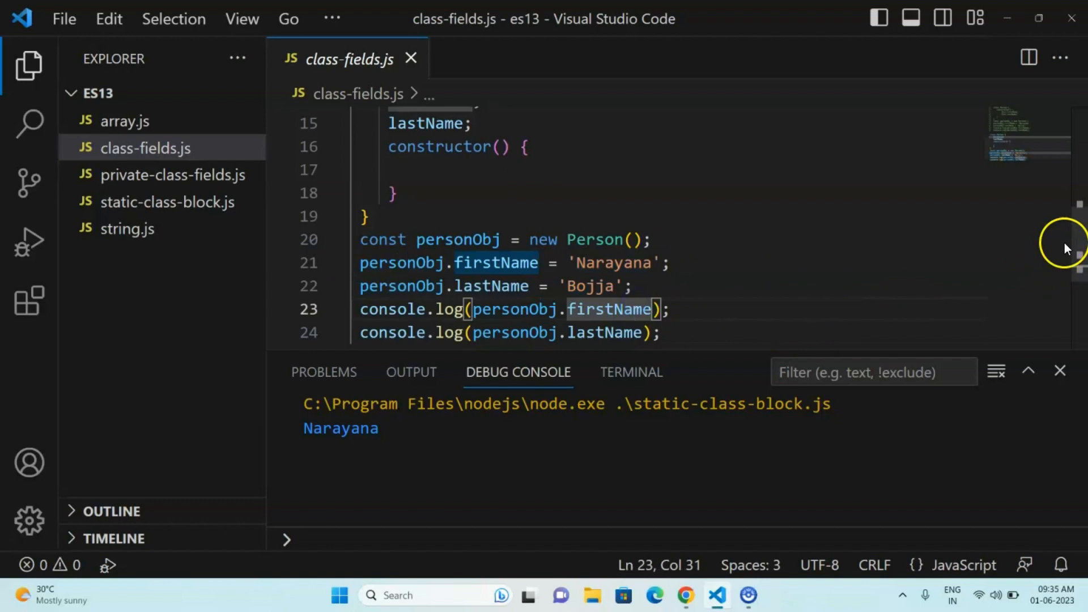
scroll(down, 3)
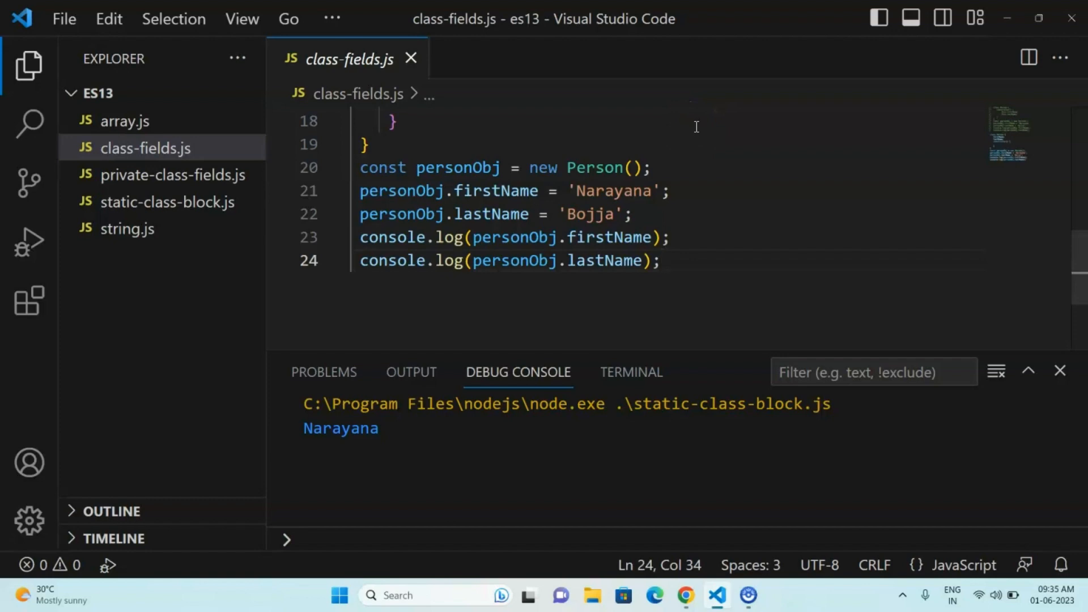
Step: Run class-fields.js with Start Debugging from the Run menu
click(331, 19)
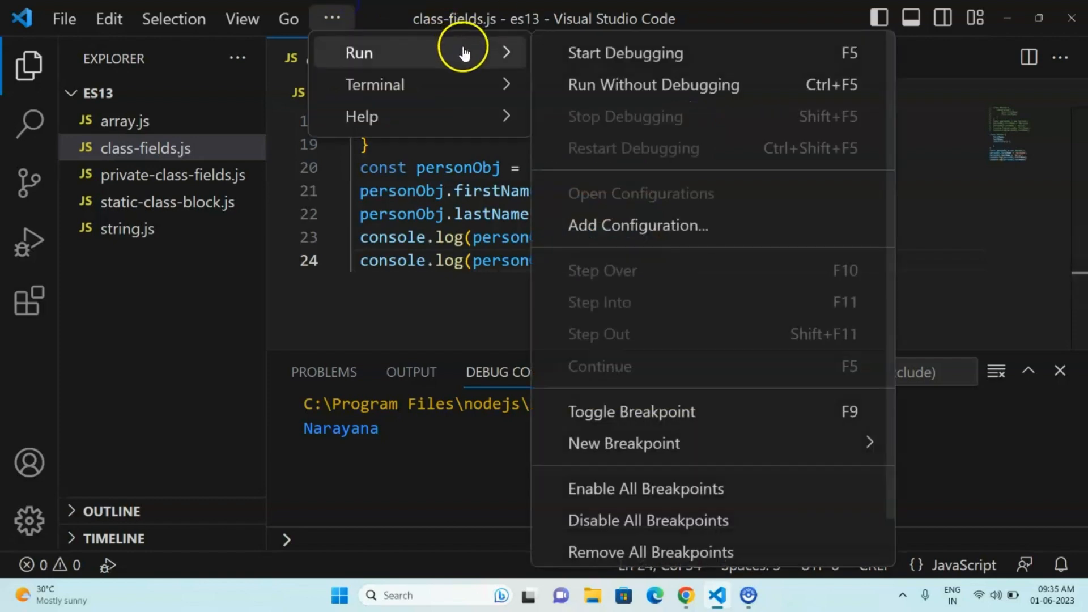
click(624, 52)
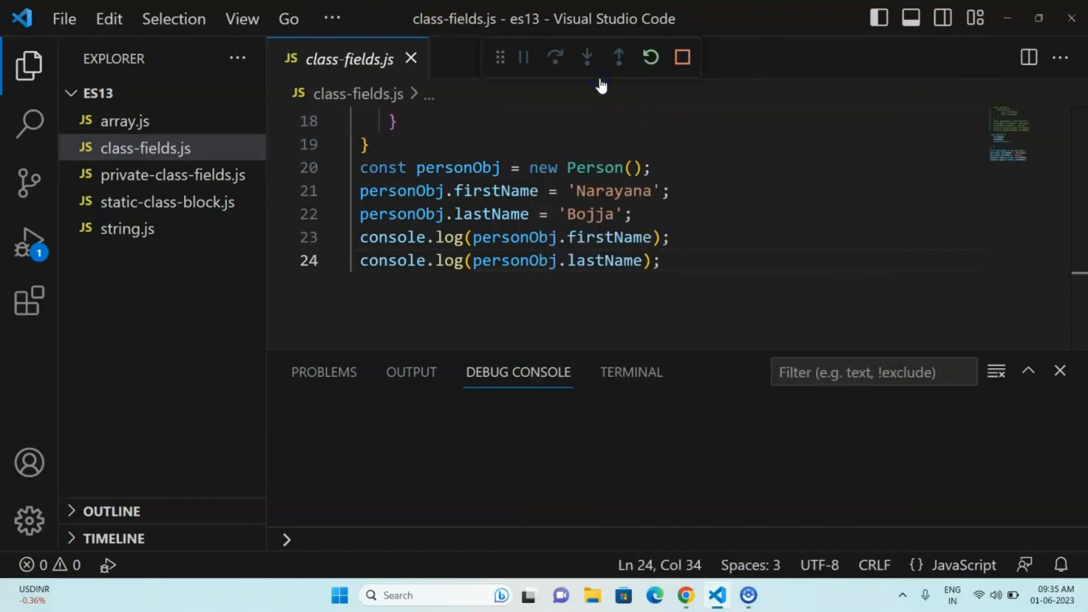
mouse_move(691, 217)
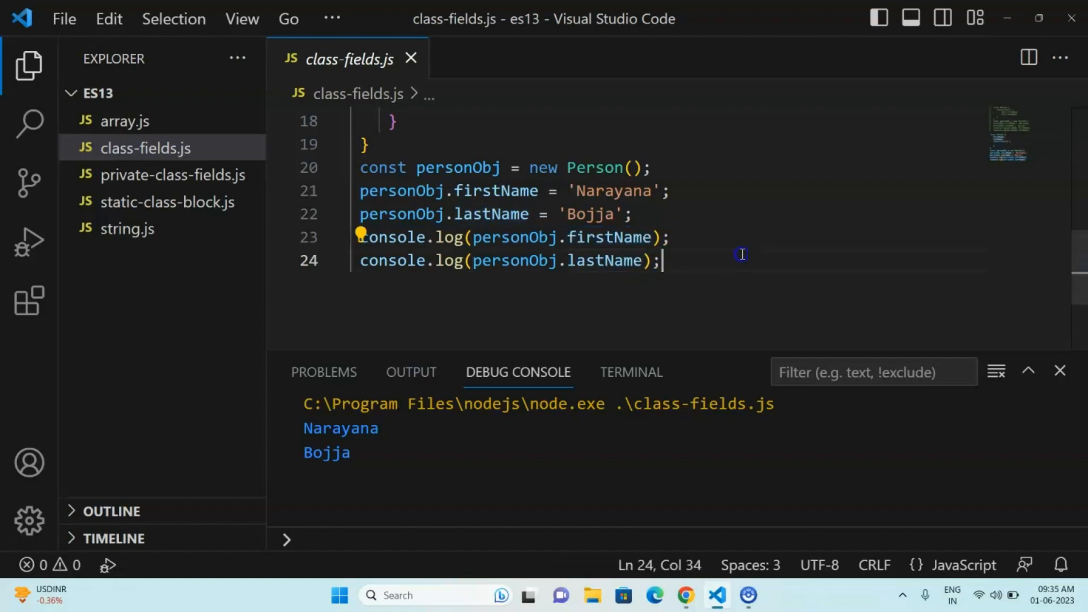
Step: Review the firstName and lastName public fields, then close class-fields.js
scroll(up, 3)
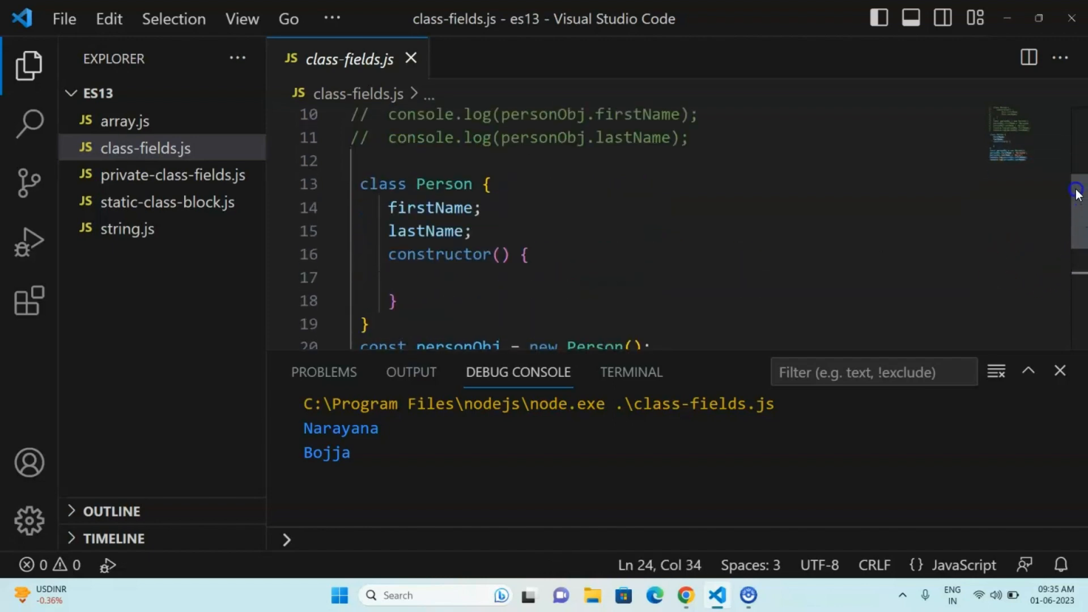
mouse_move(503, 254)
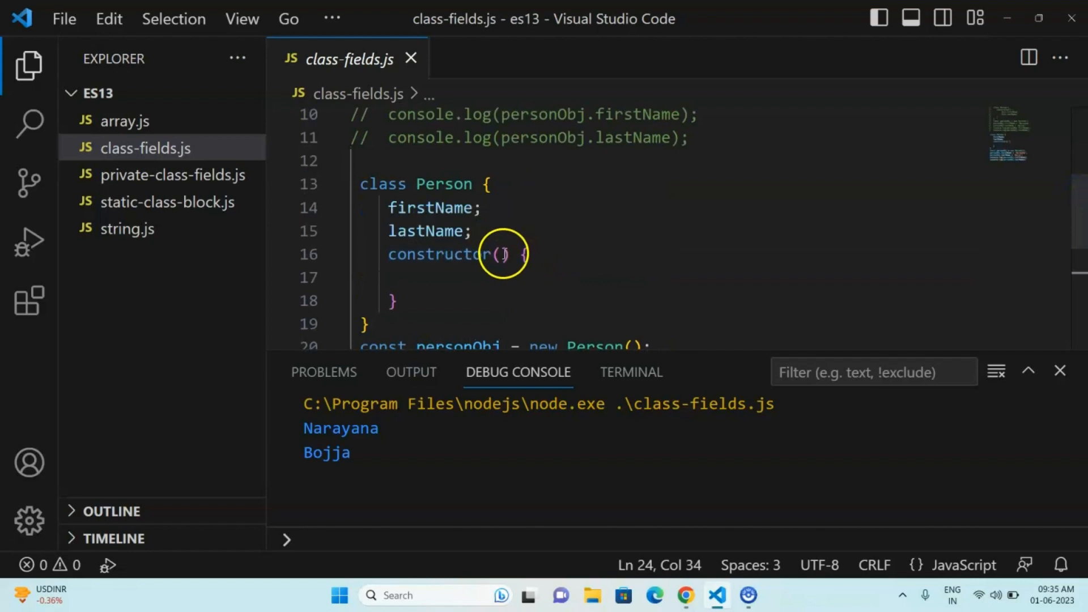
click(541, 254)
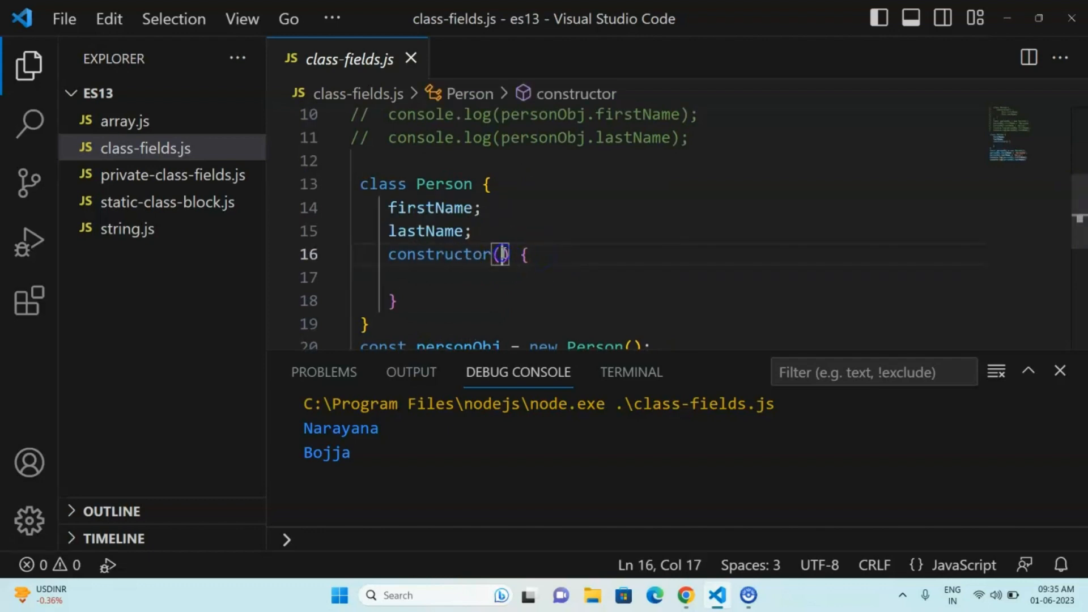
click(417, 278)
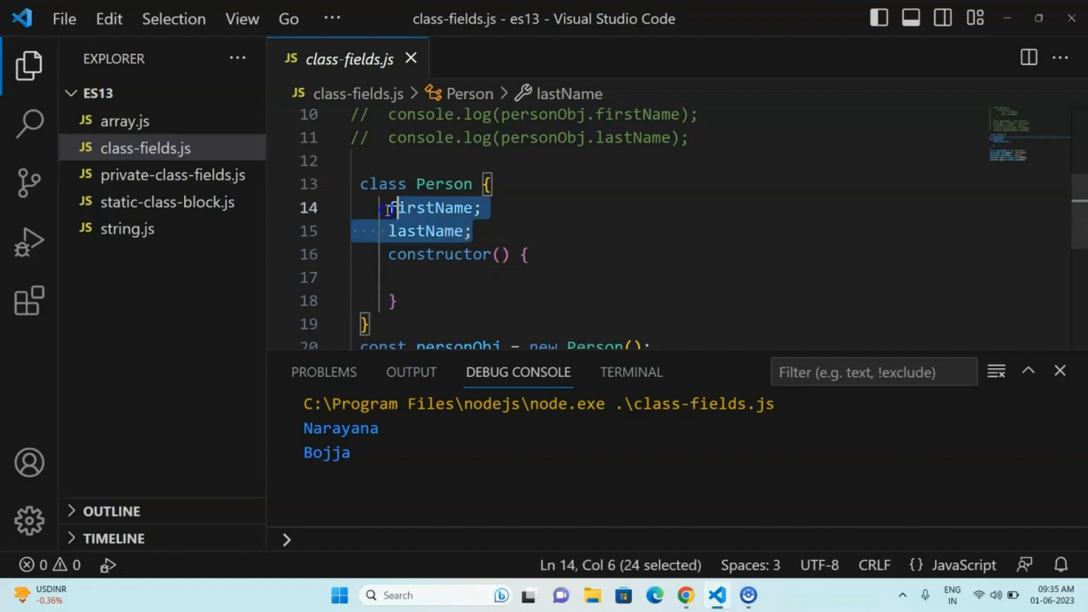
click(479, 207)
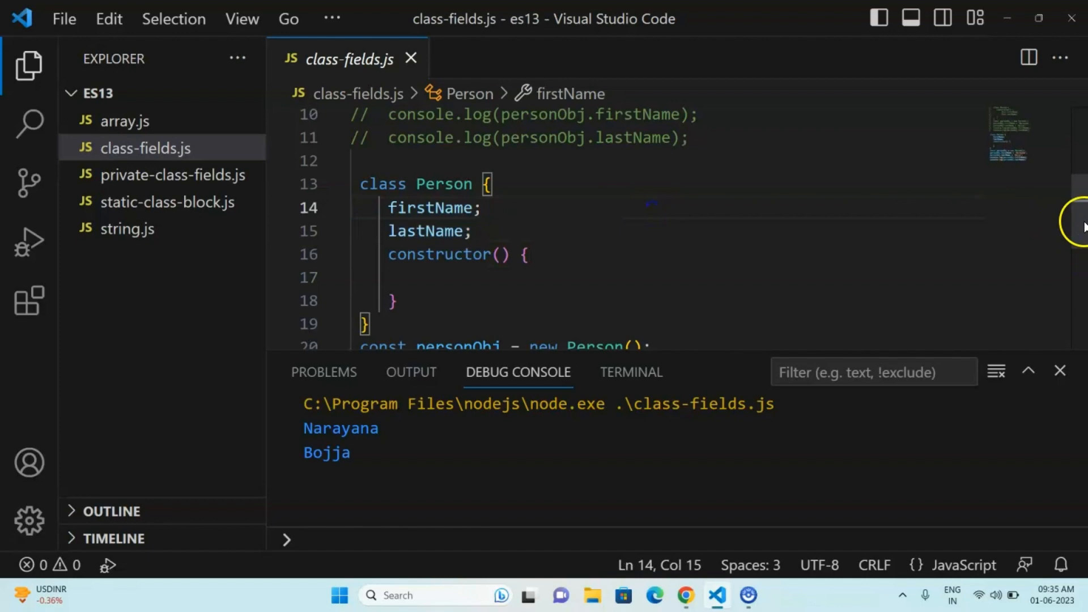
scroll(down, 3)
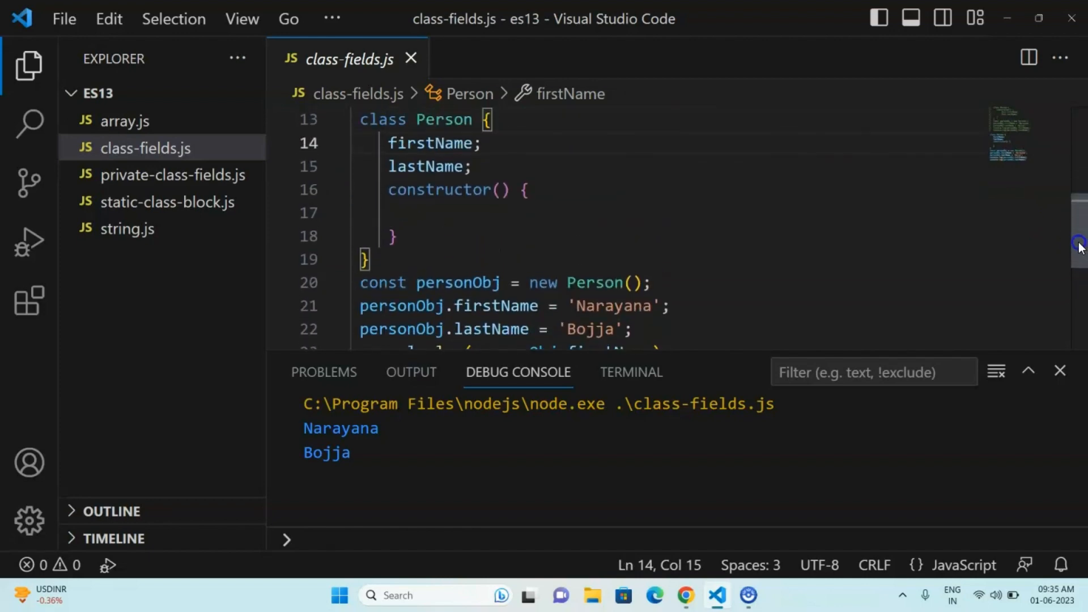
scroll(up, 3)
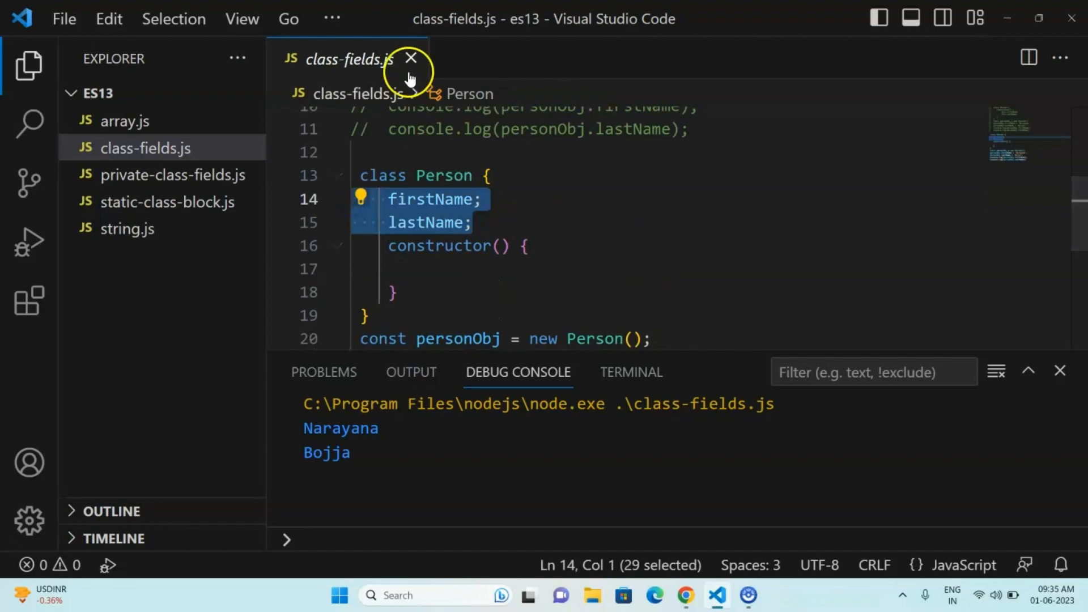
click(410, 58)
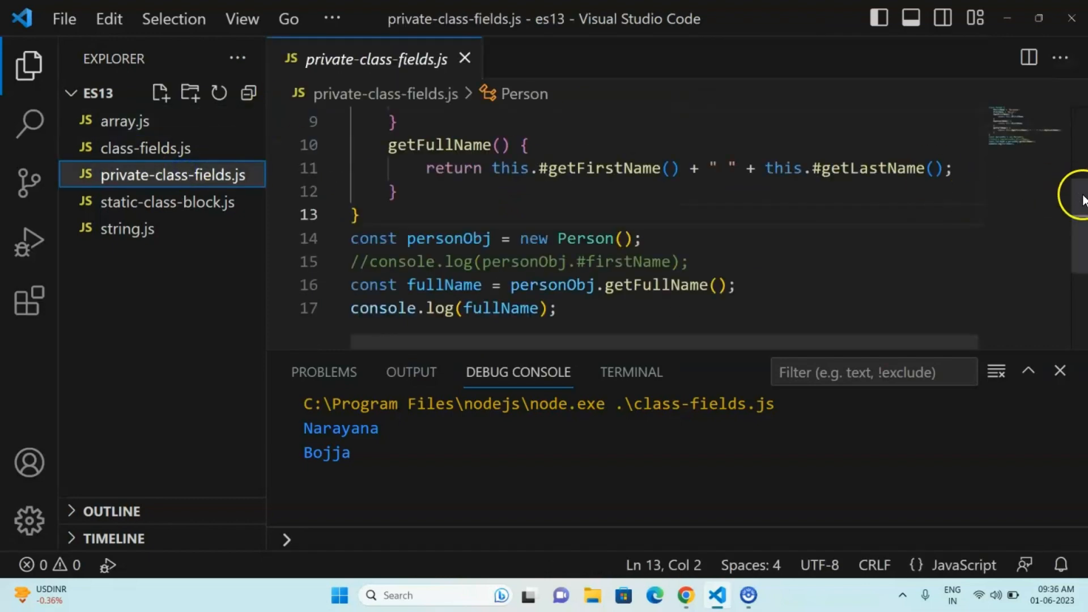
scroll(up, 3)
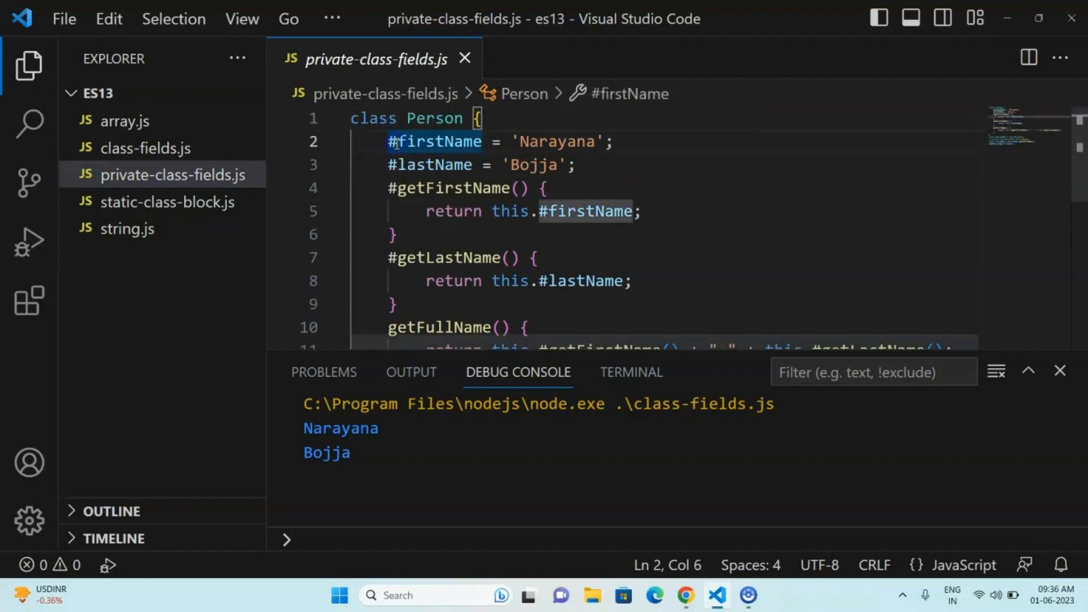
double_click(432, 141)
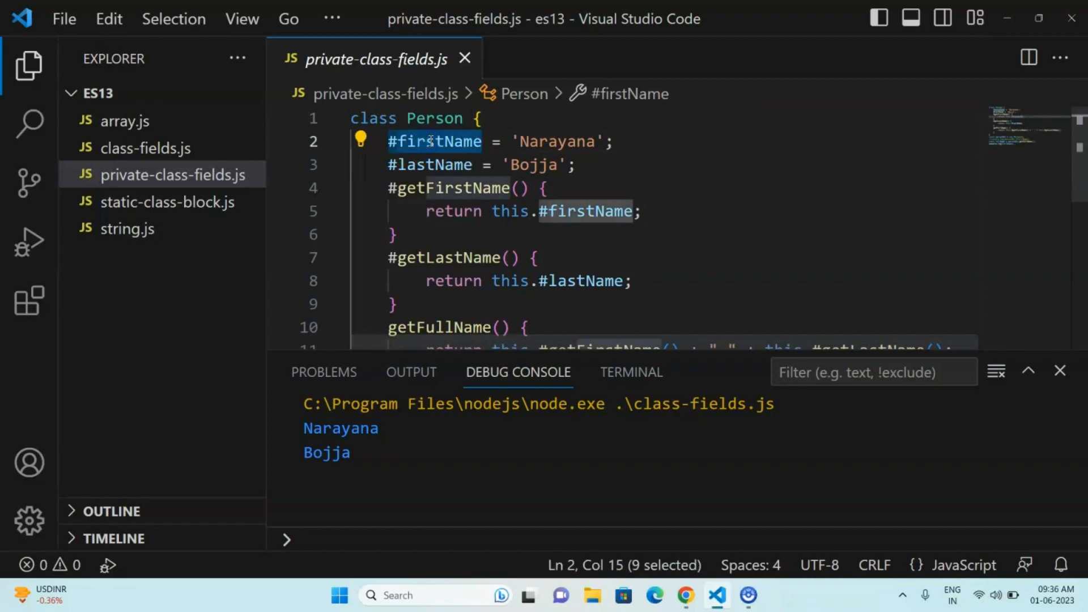
mouse_move(600, 141)
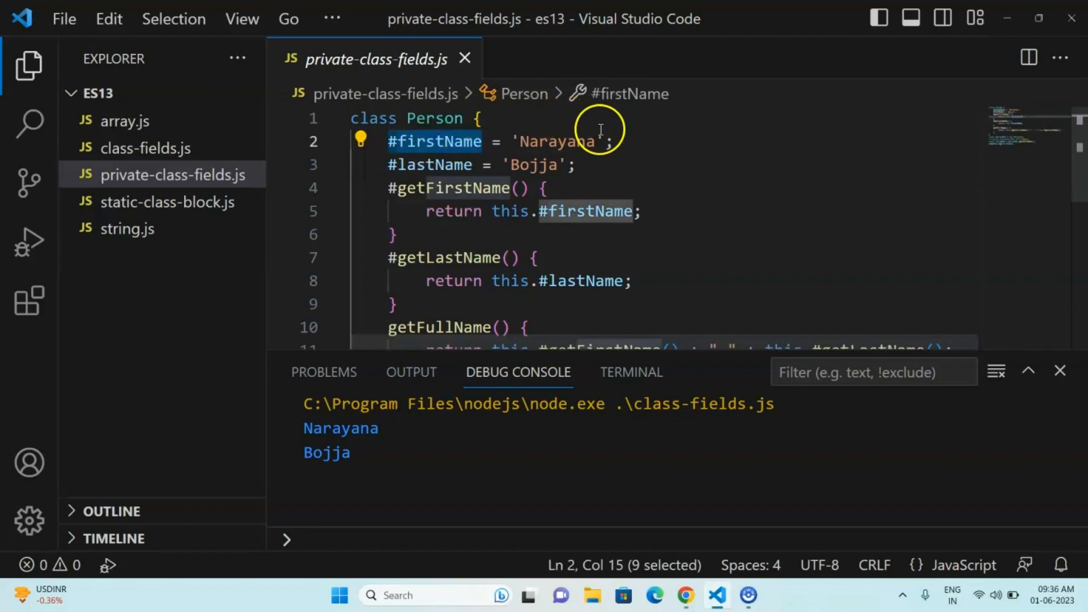
click(503, 141)
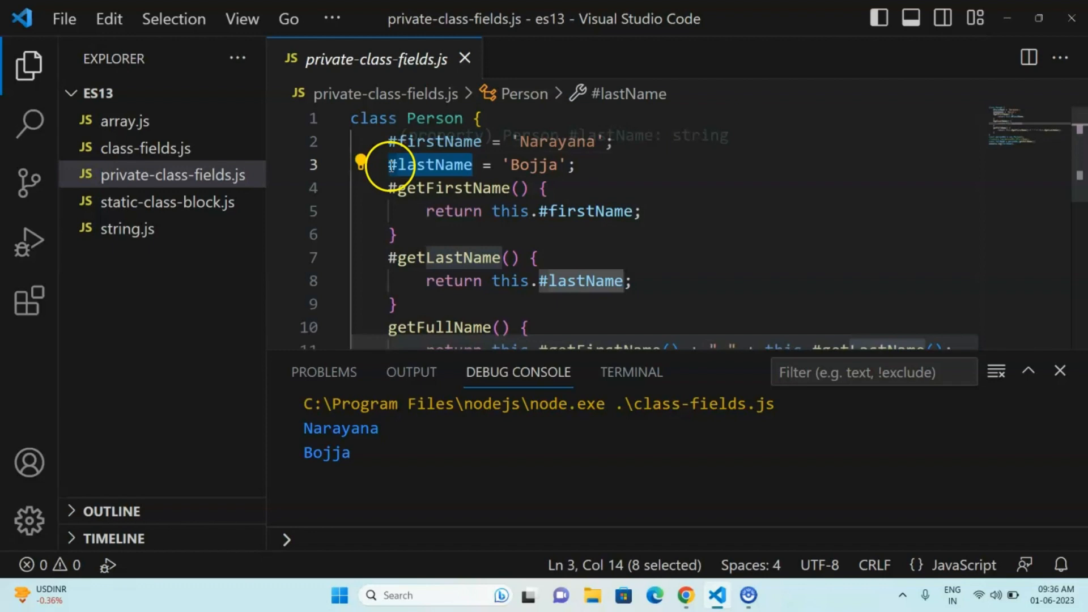
click(563, 185)
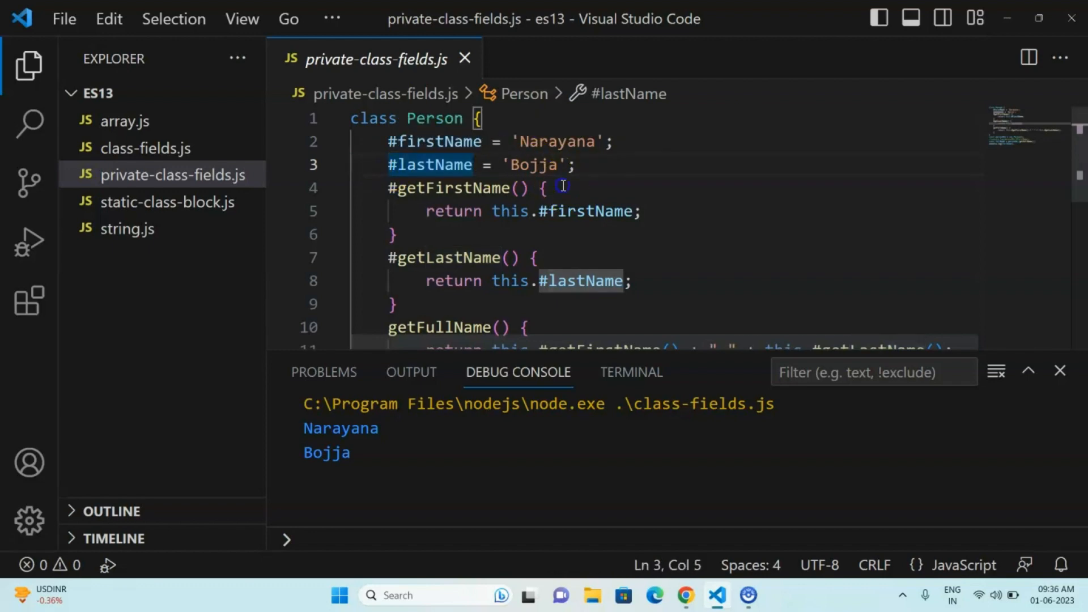
click(451, 188)
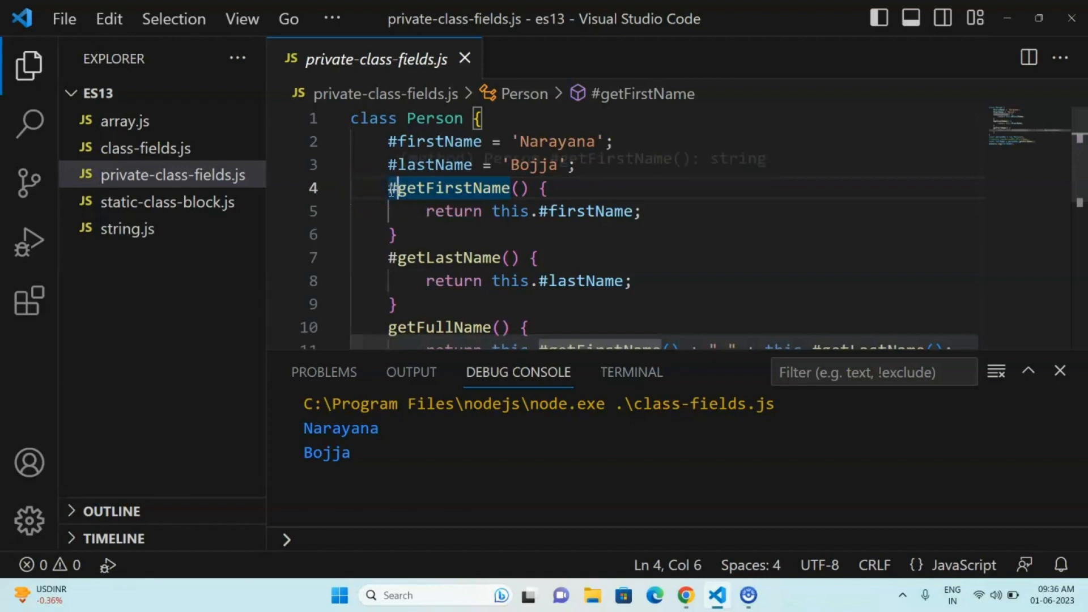
double_click(450, 188)
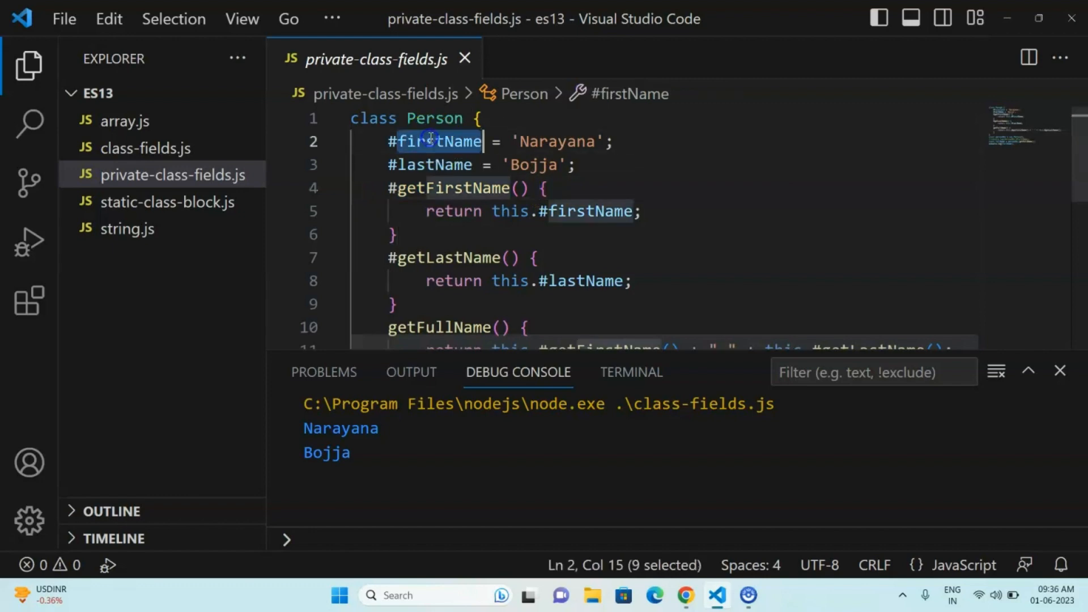
click(548, 188)
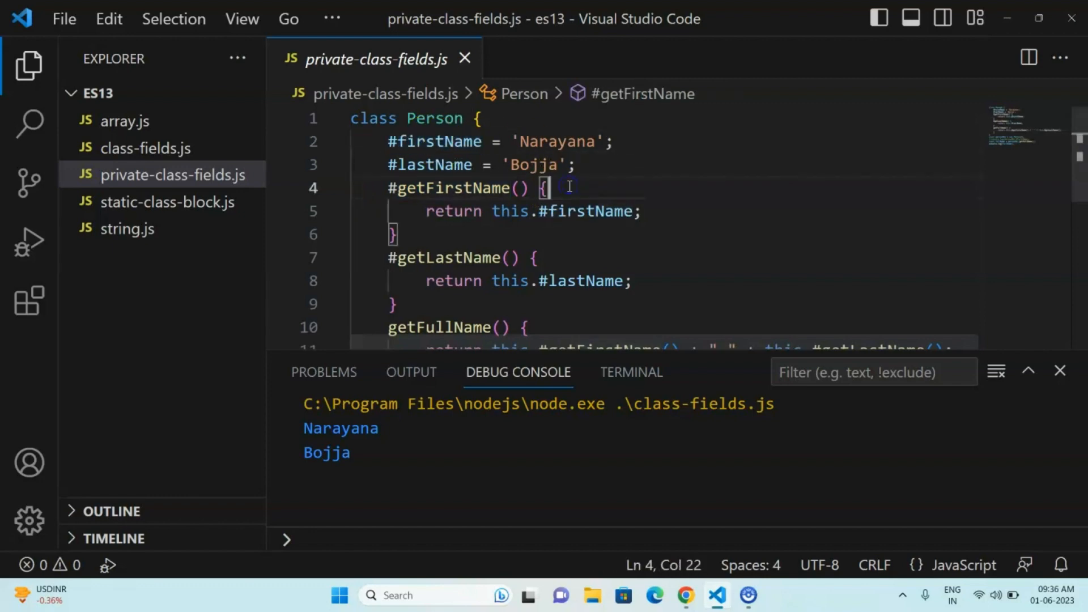
double_click(433, 142)
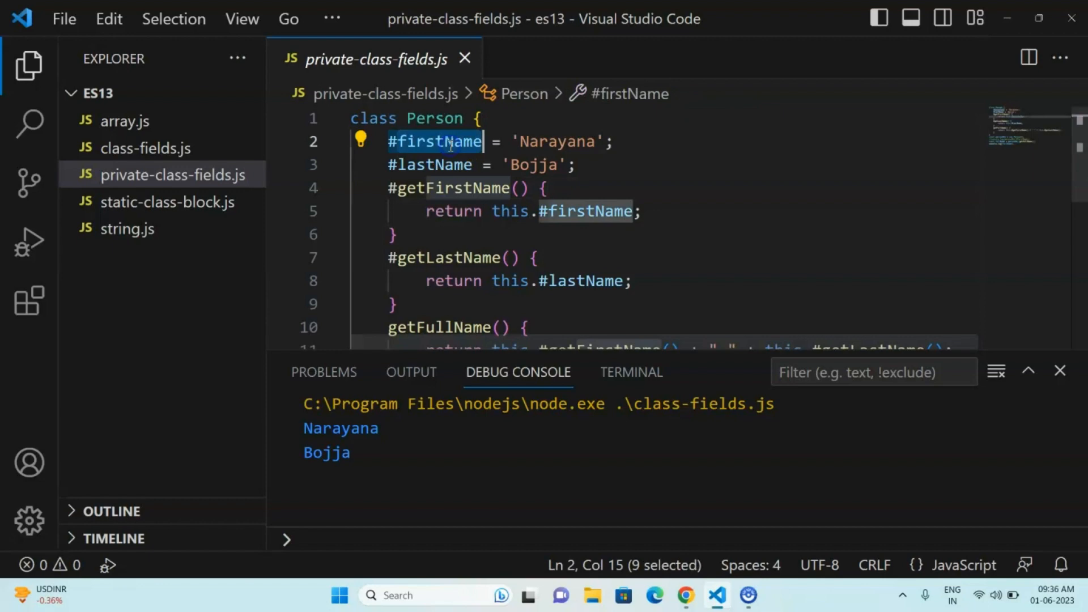
click(564, 211)
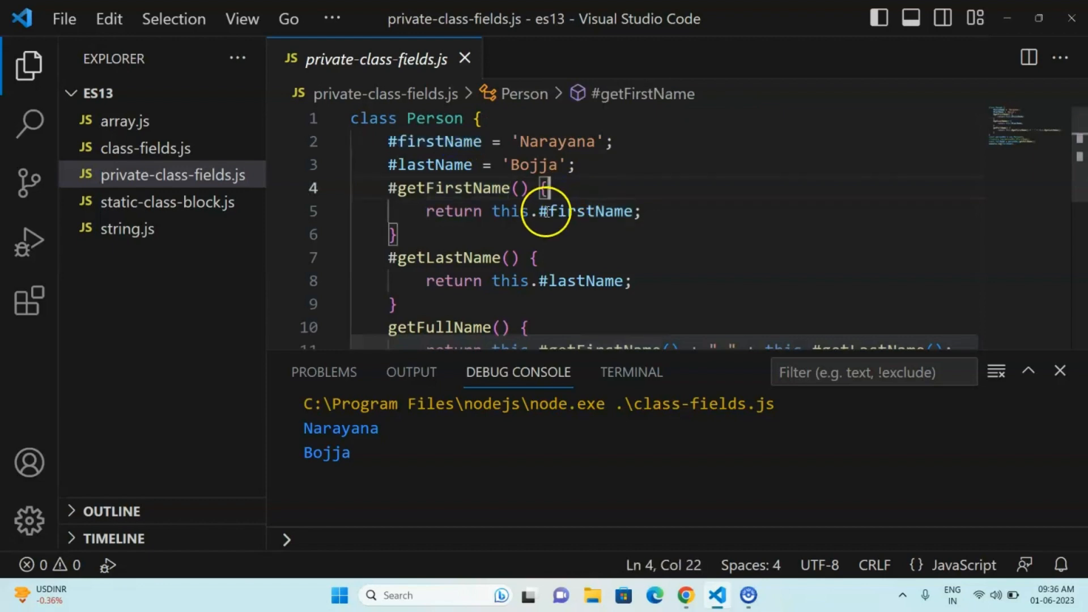
click(510, 211)
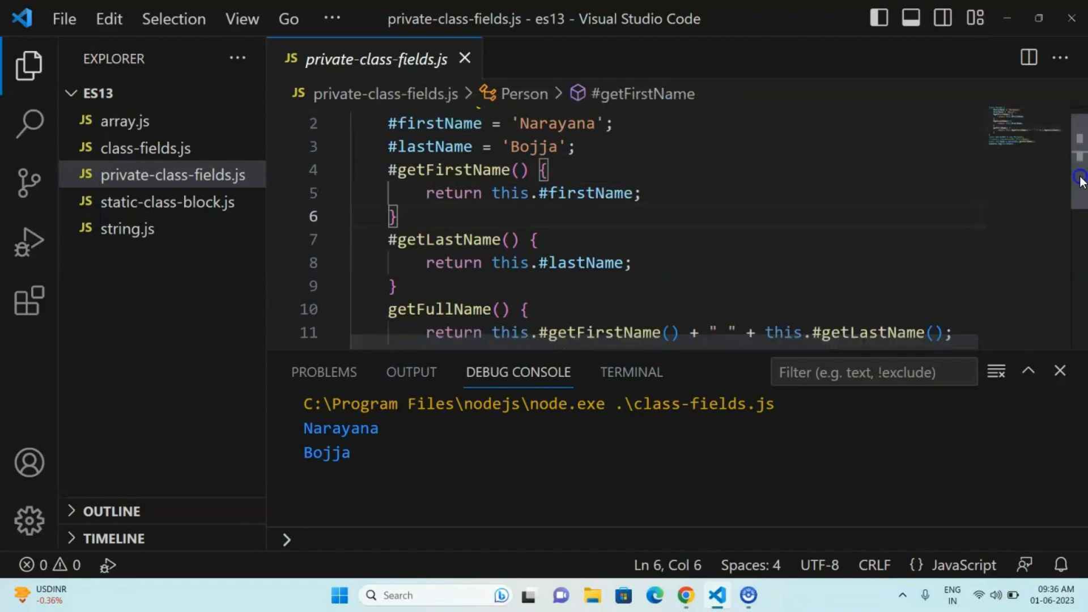
double_click(444, 190)
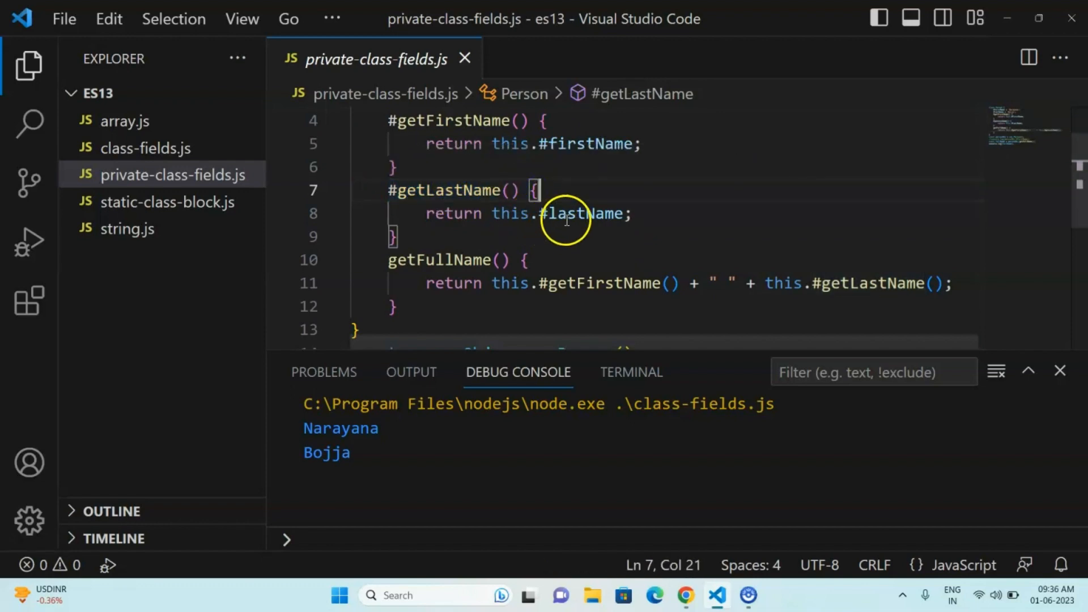
double_click(582, 214)
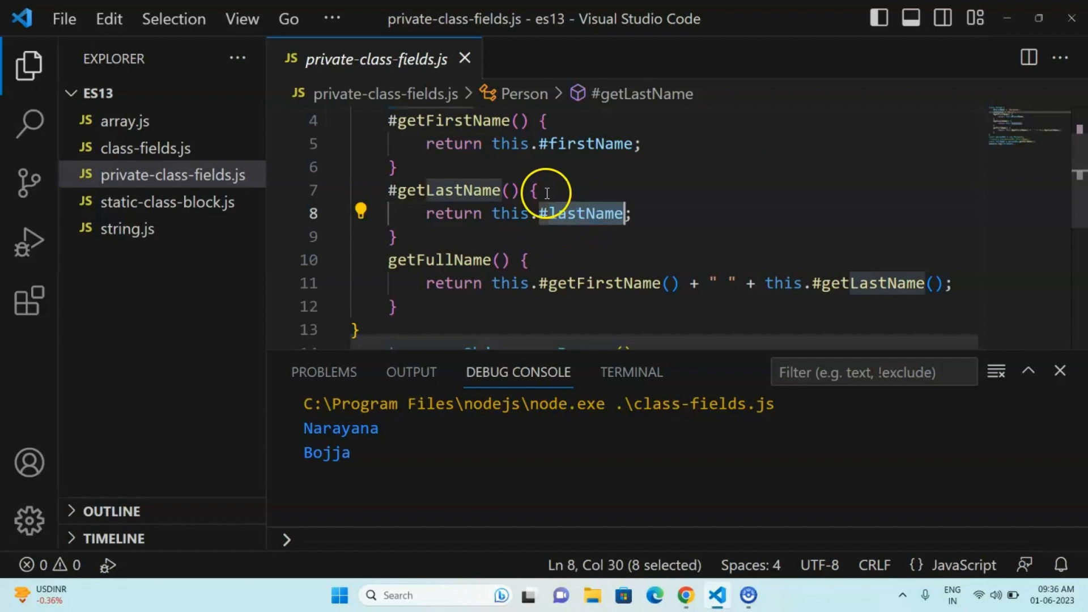
click(493, 214)
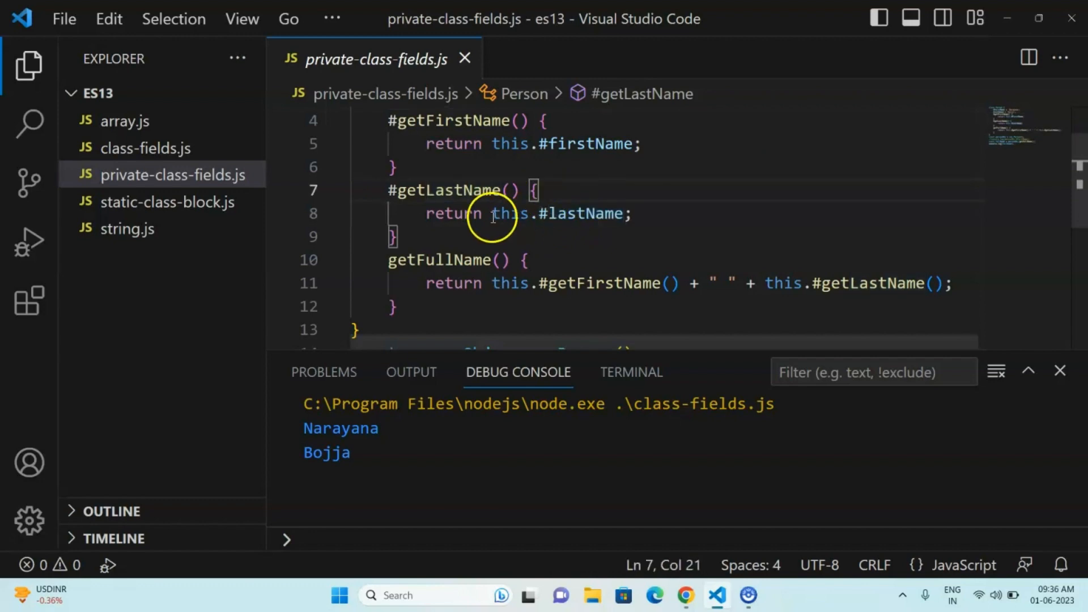
mouse_move(548, 214)
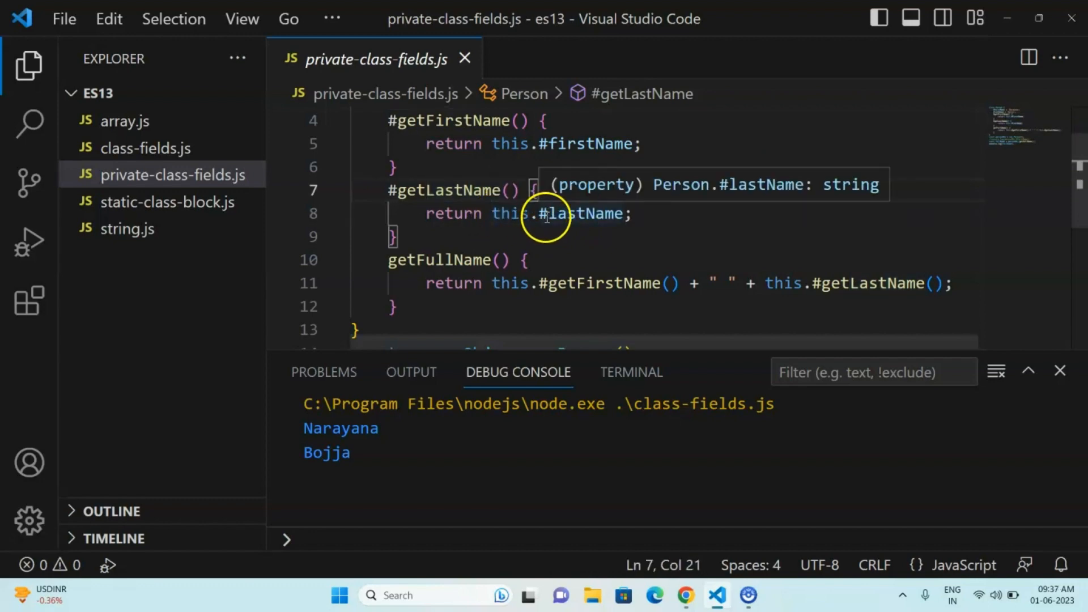
click(547, 263)
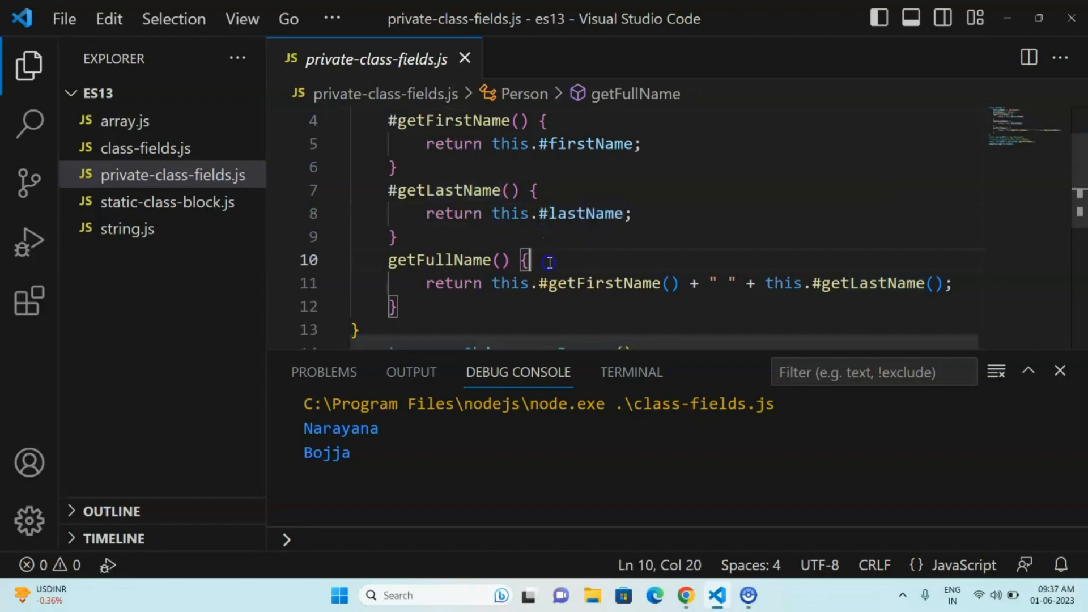
double_click(438, 260)
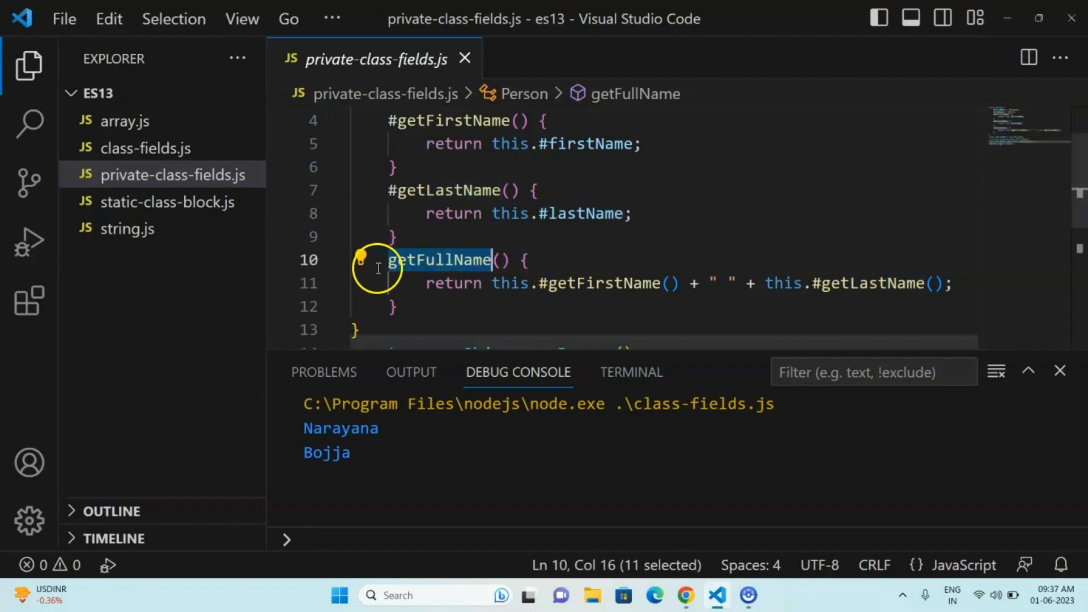
click(529, 259)
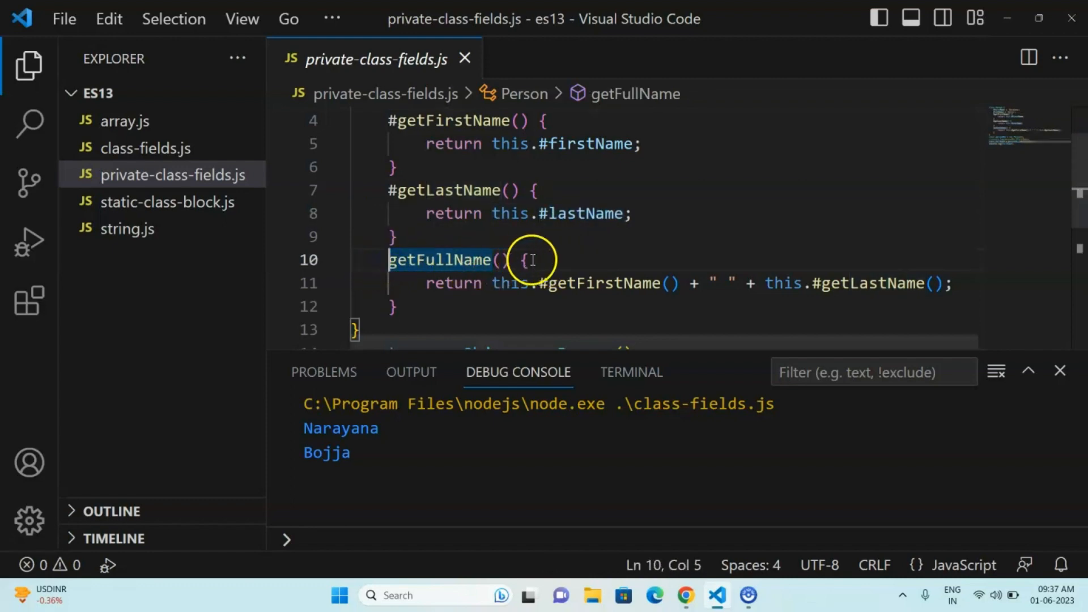
click(527, 259)
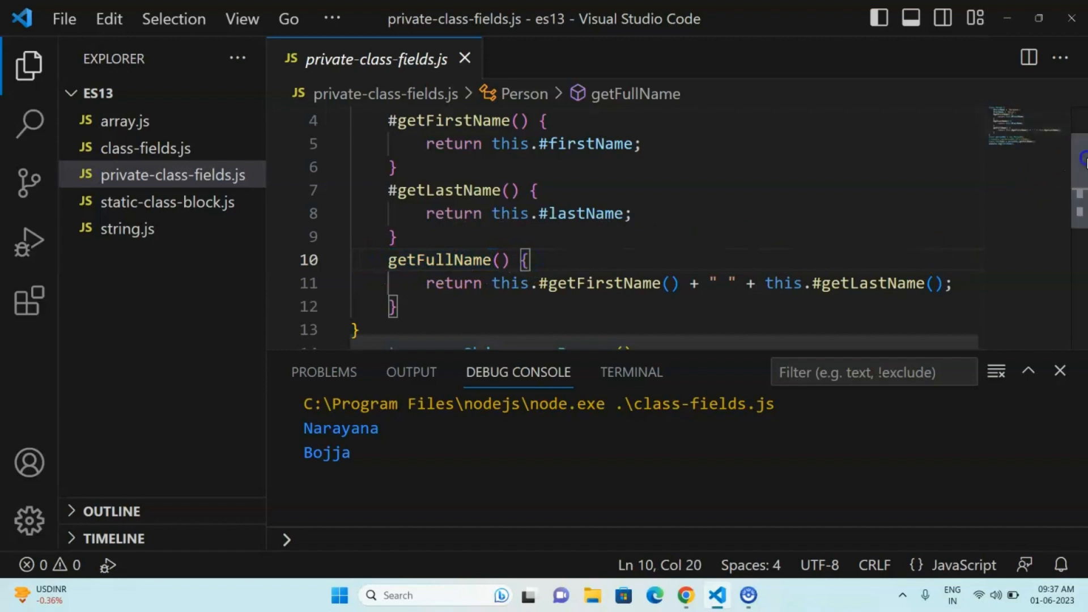
scroll(down, 3)
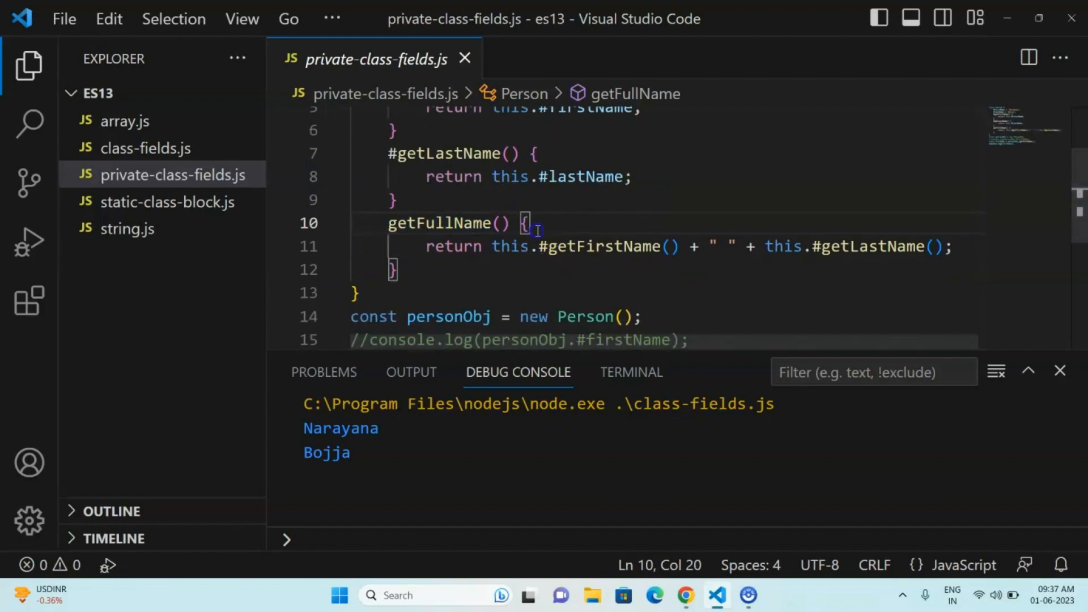
mouse_move(875, 232)
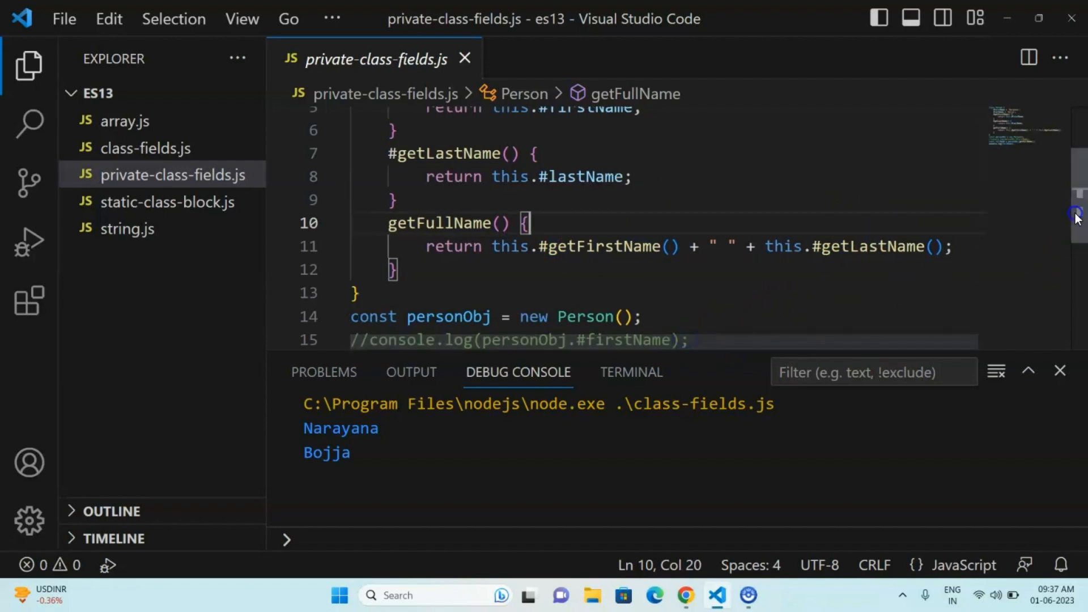
scroll(down, 3)
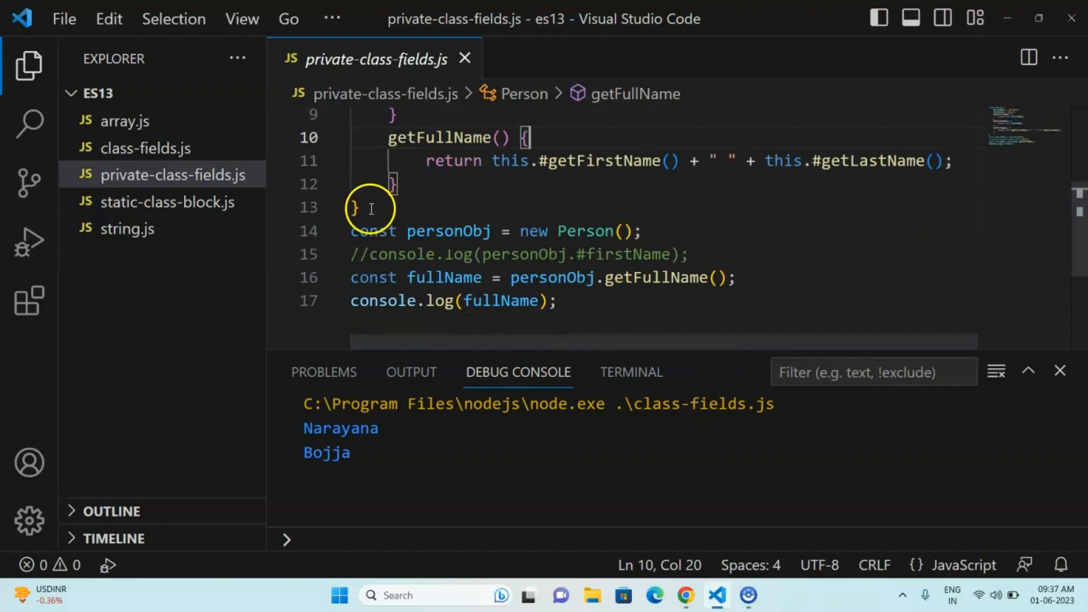
double_click(585, 231)
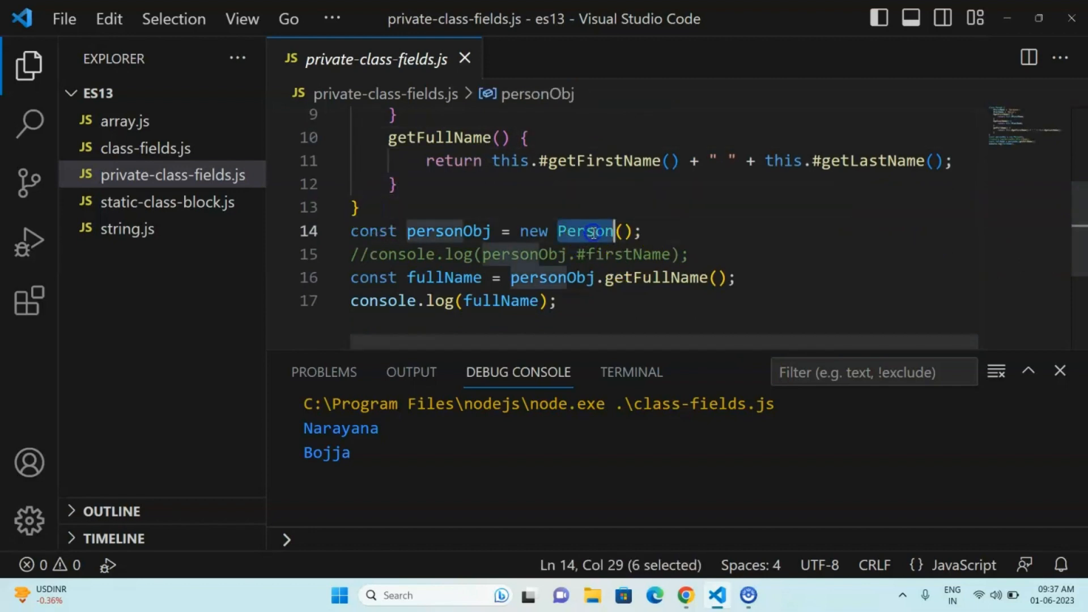
mouse_move(505, 231)
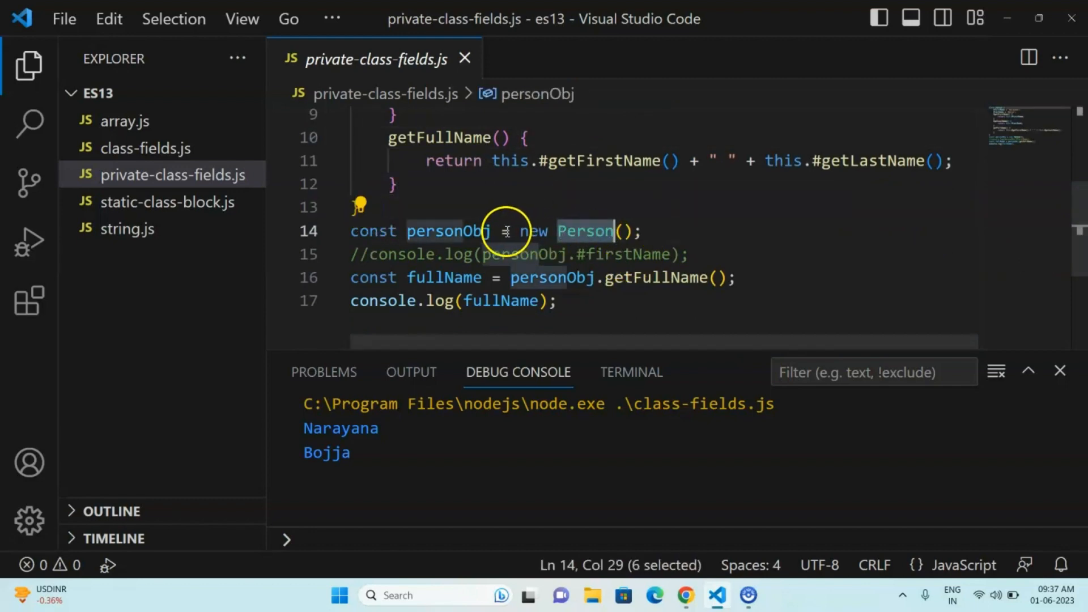
click(368, 254)
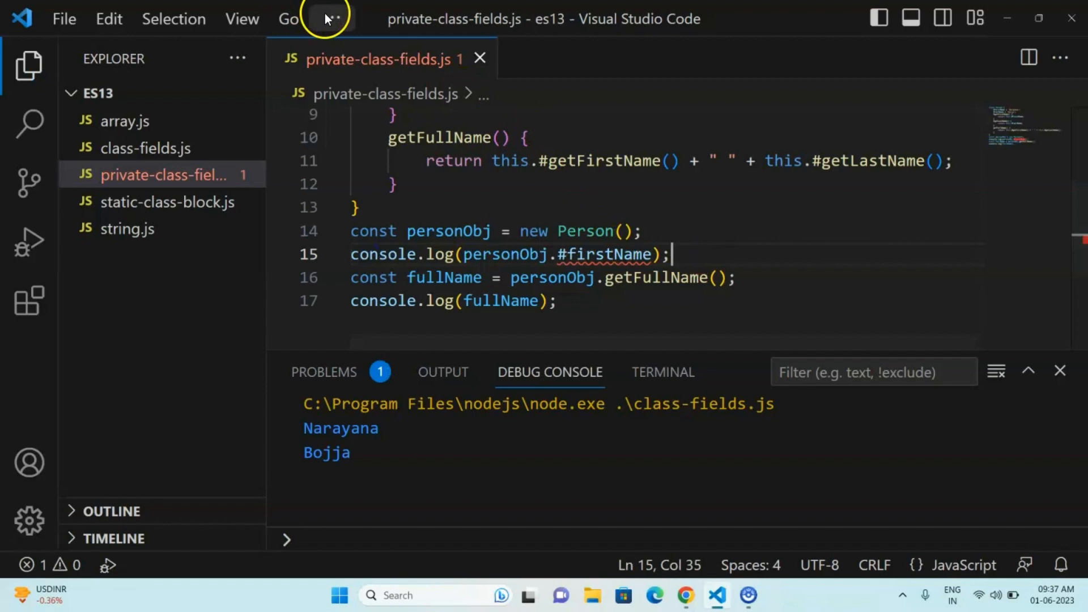
Step: Run private-class-fields.js with the #firstName log active to show the SyntaxError
click(332, 19)
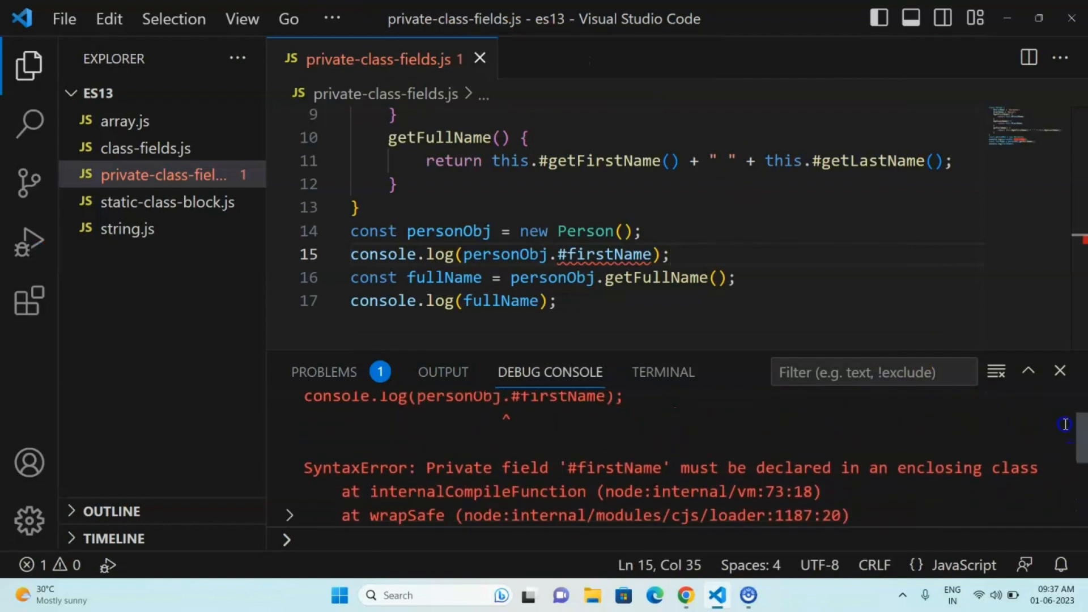
mouse_move(568, 473)
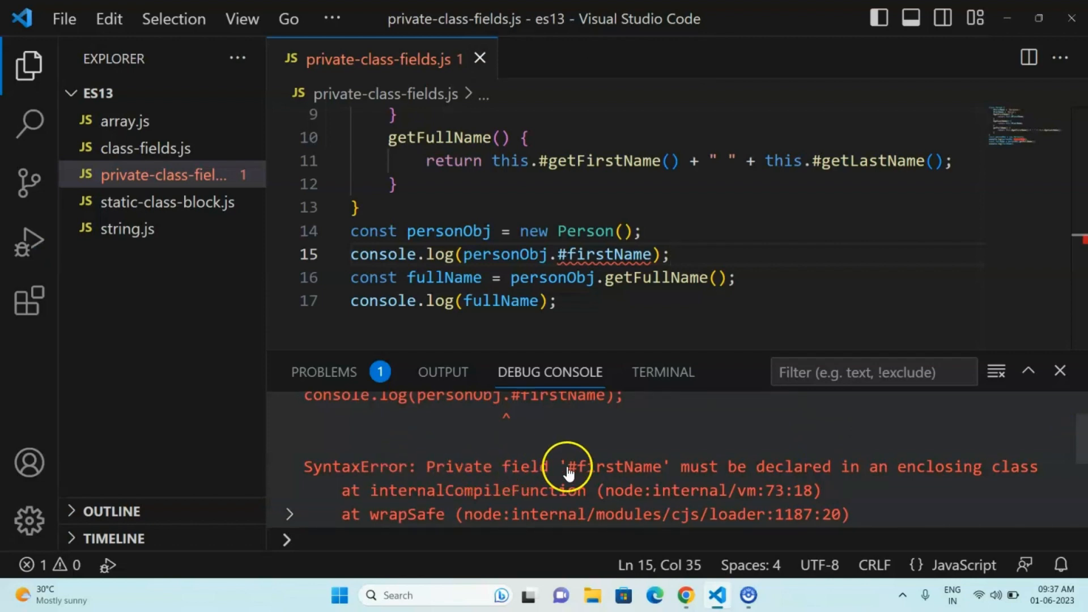
mouse_move(793, 479)
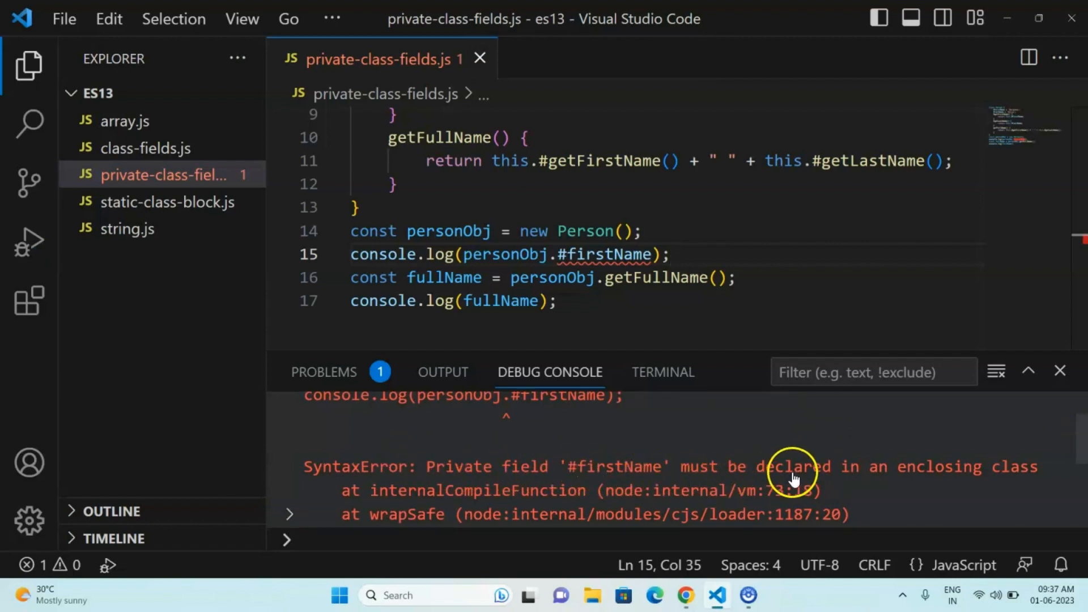
mouse_move(1074, 437)
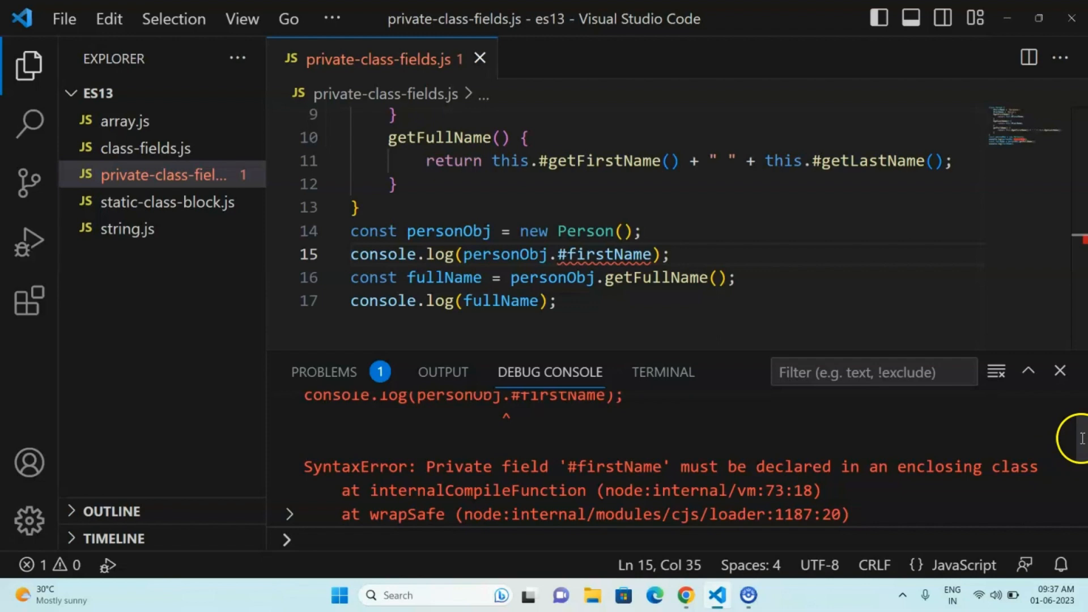
scroll(down, 3)
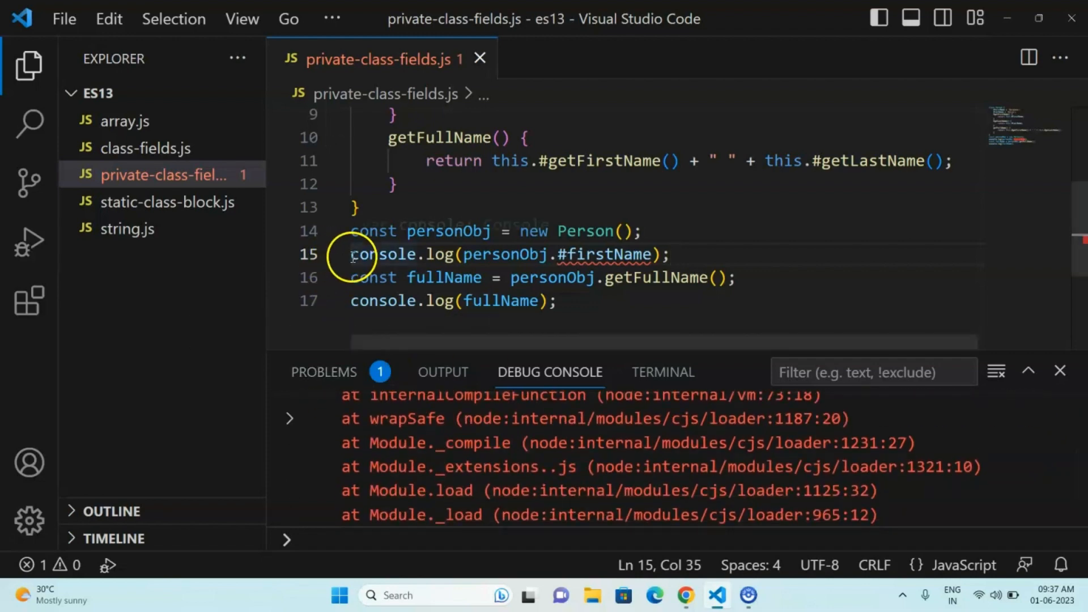
Step: Re-comment the #firstName log and highlight the getFullName call on line 16
text(//)
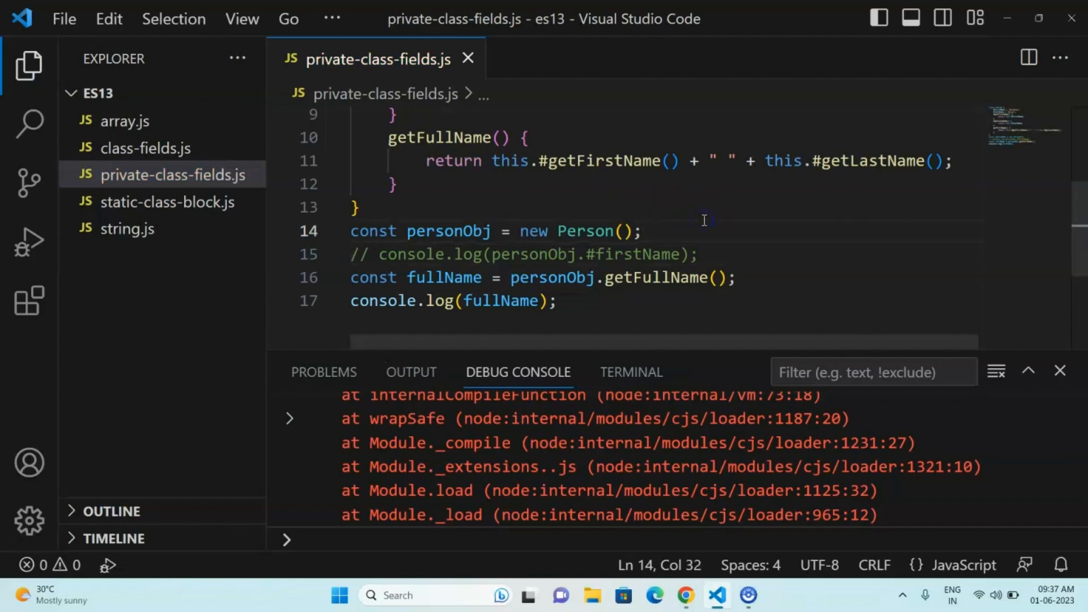
double_click(548, 278)
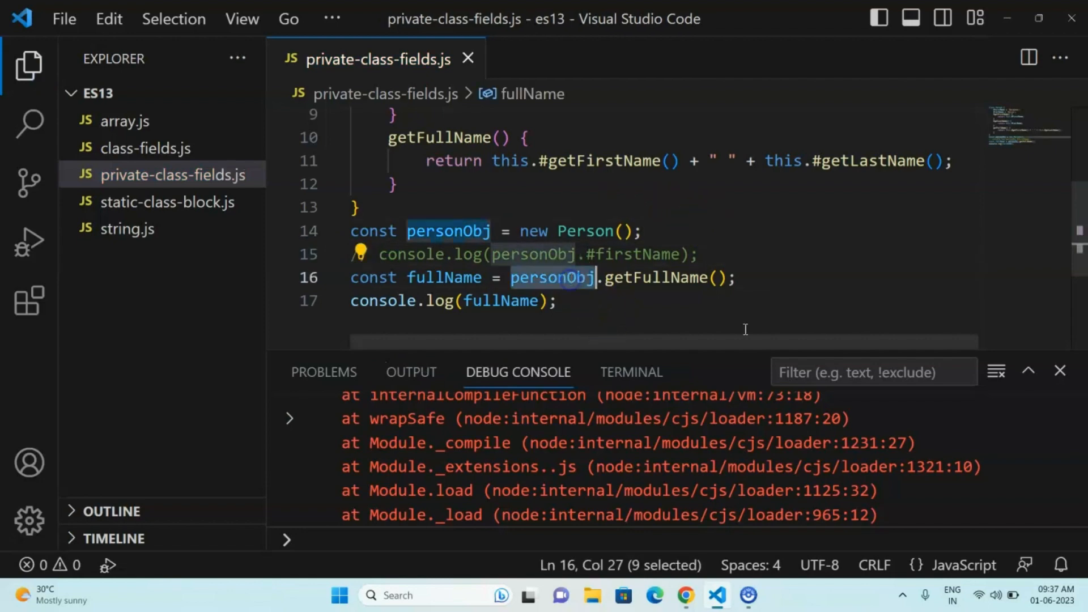
mouse_move(526, 132)
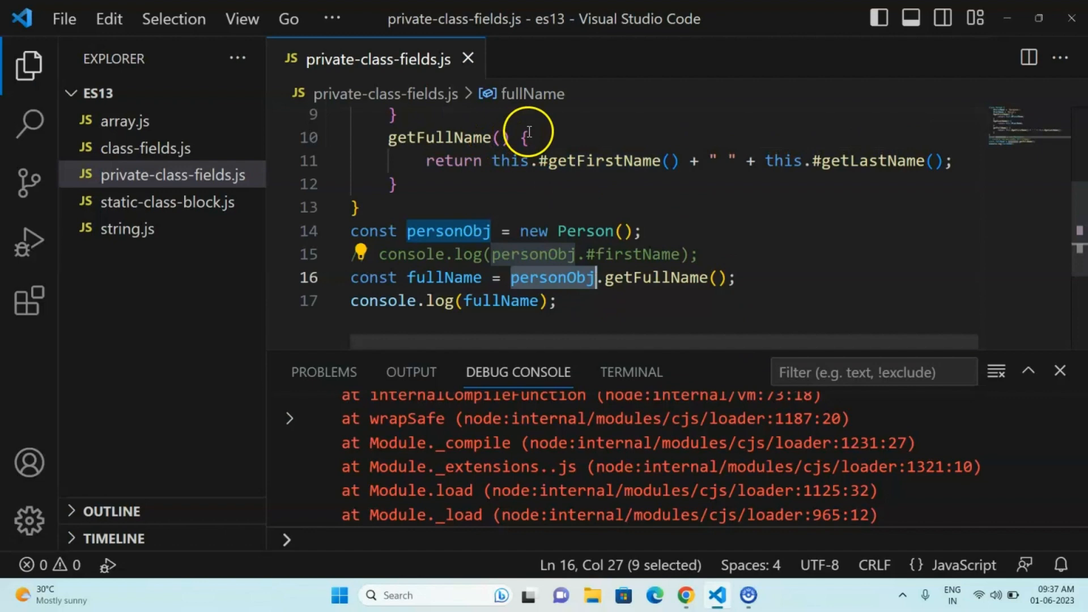
click(526, 137)
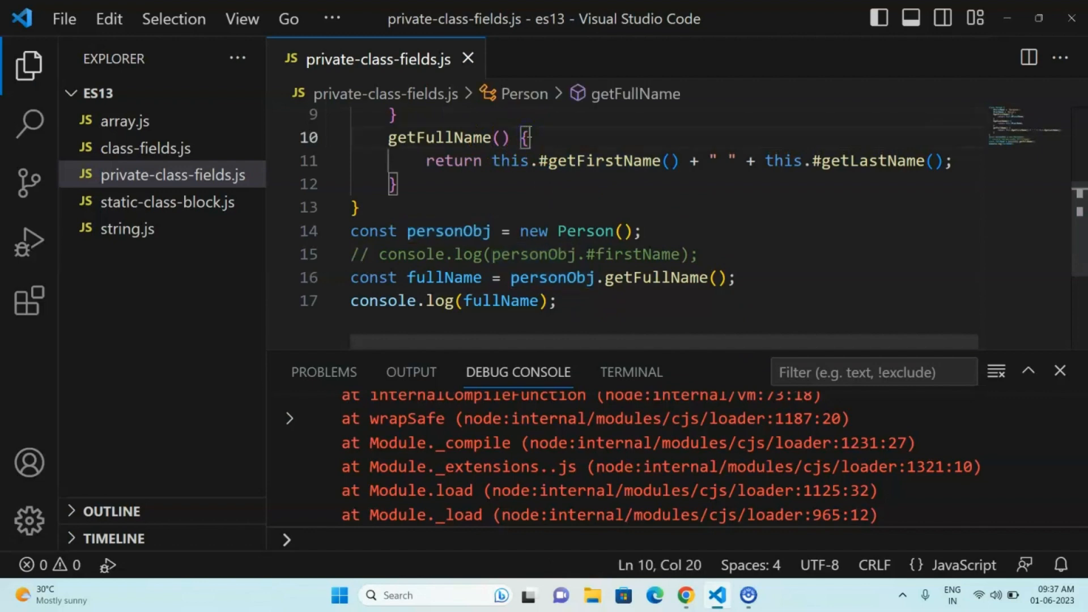
double_click(656, 278)
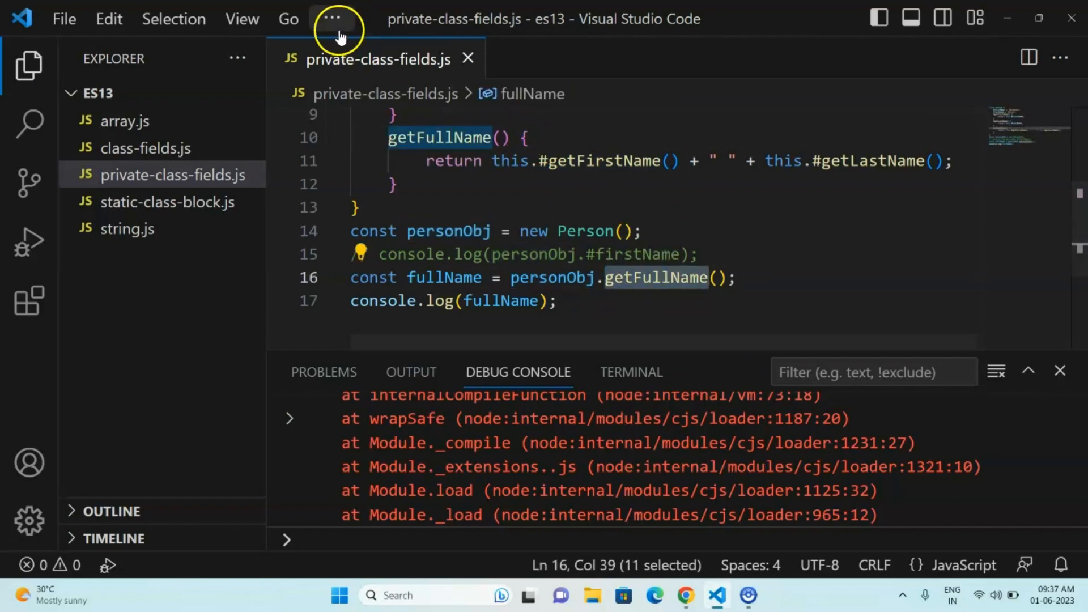
Step: Run private-class-fields.js without debugging to print Narayana Bojja
click(333, 18)
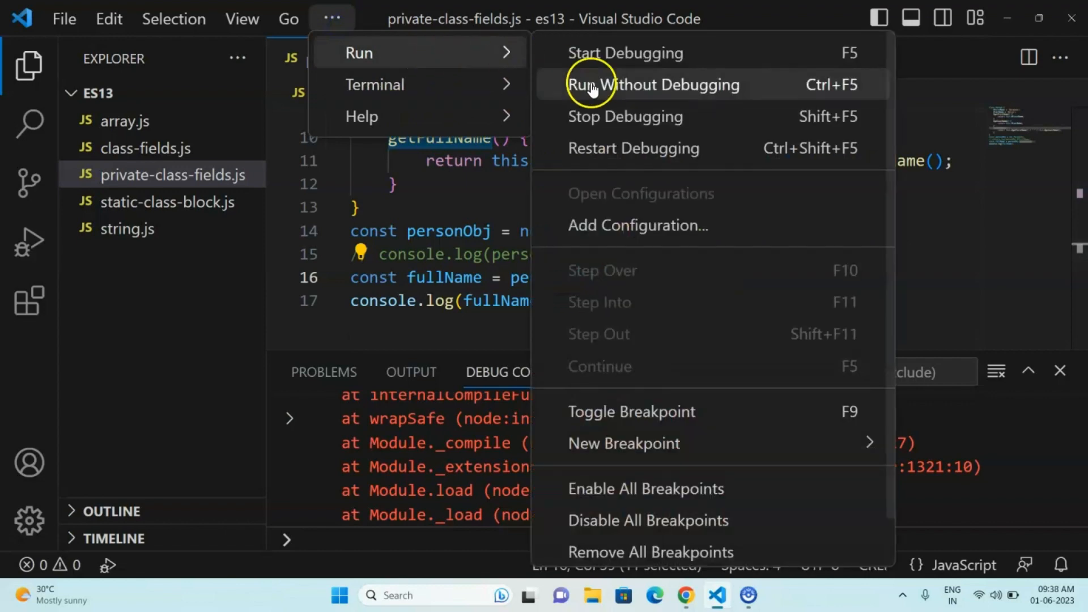
click(655, 84)
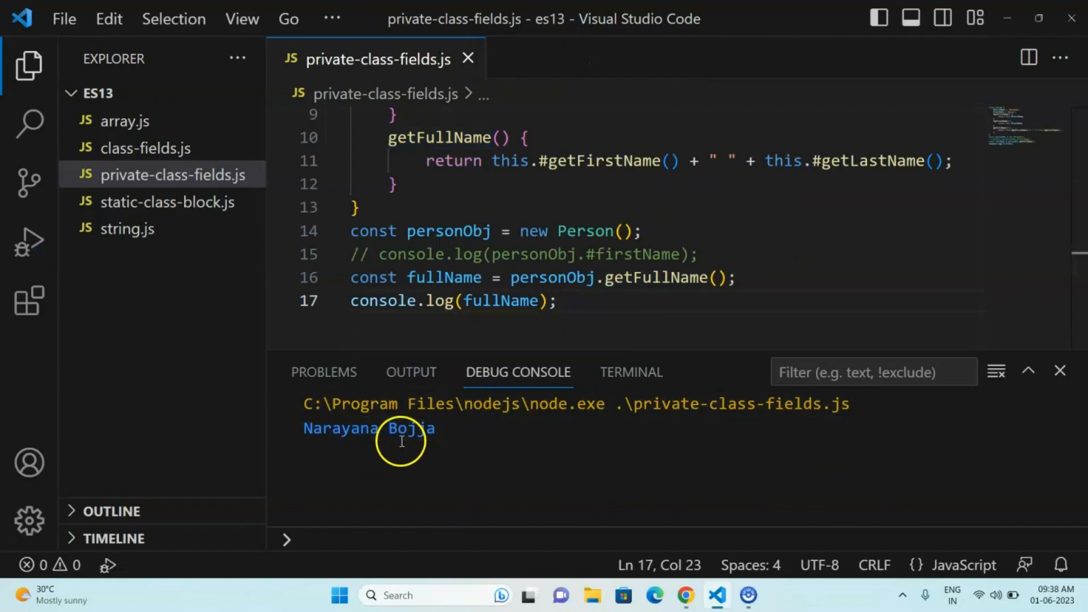
click(701, 254)
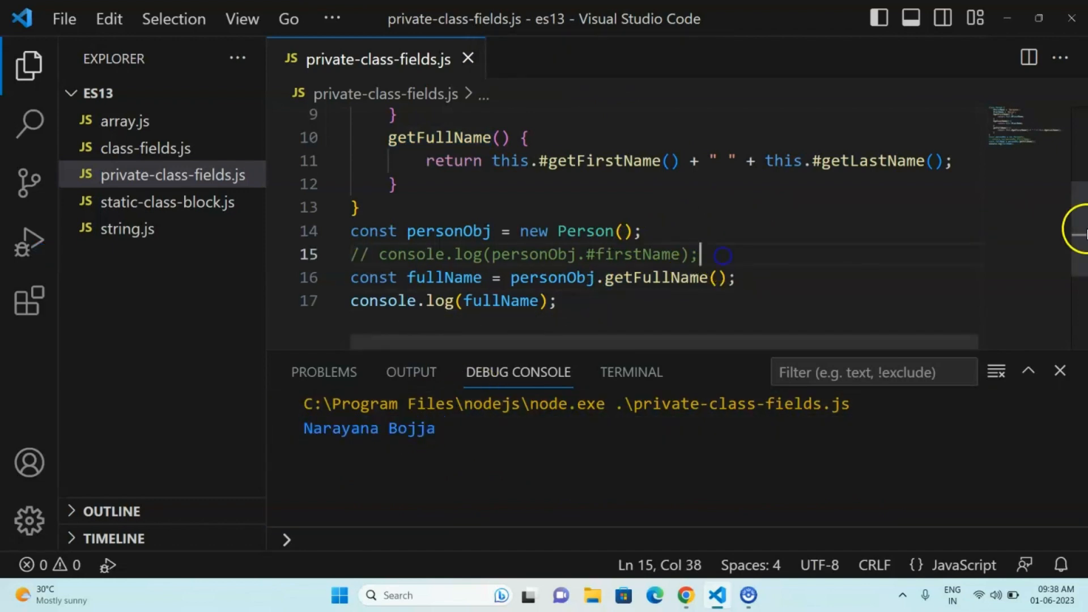
scroll(up, 3)
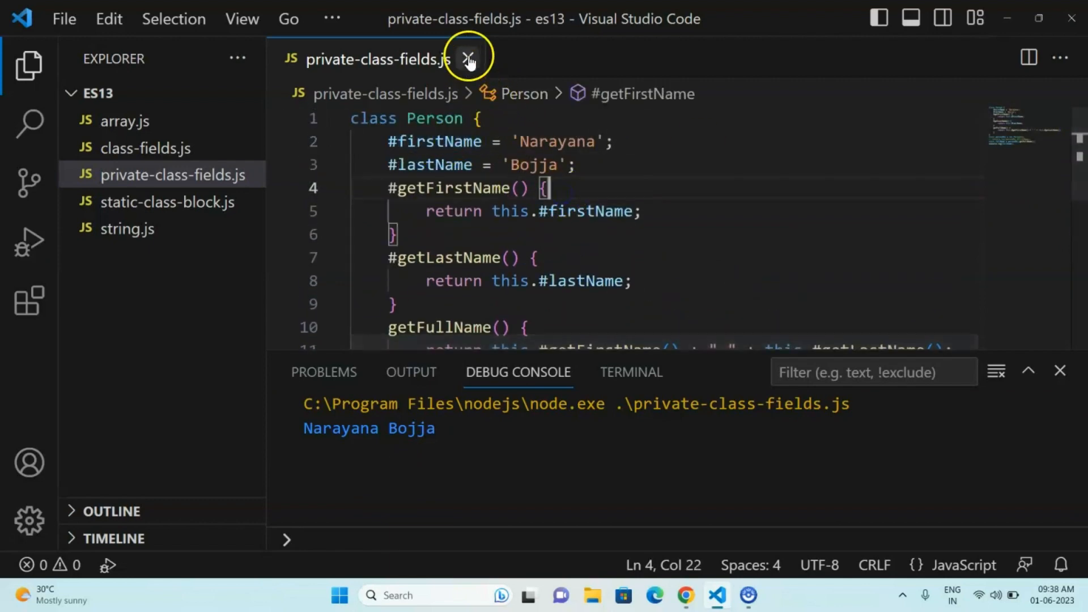
Step: Close private-class-fields.js and walk through the Person class and its static name field
click(469, 59)
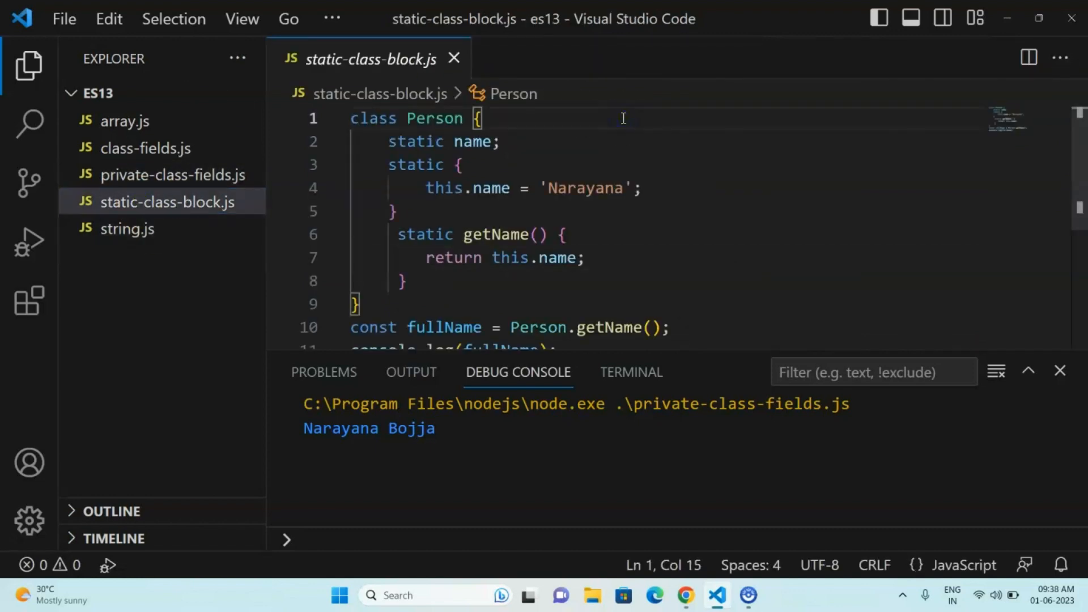
click(435, 118)
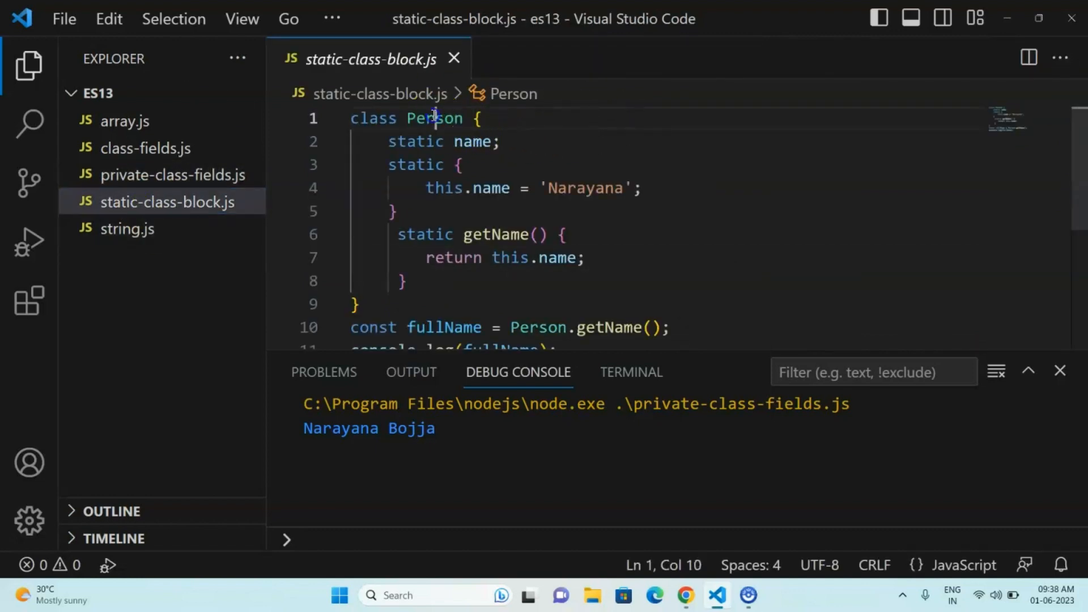
click(484, 118)
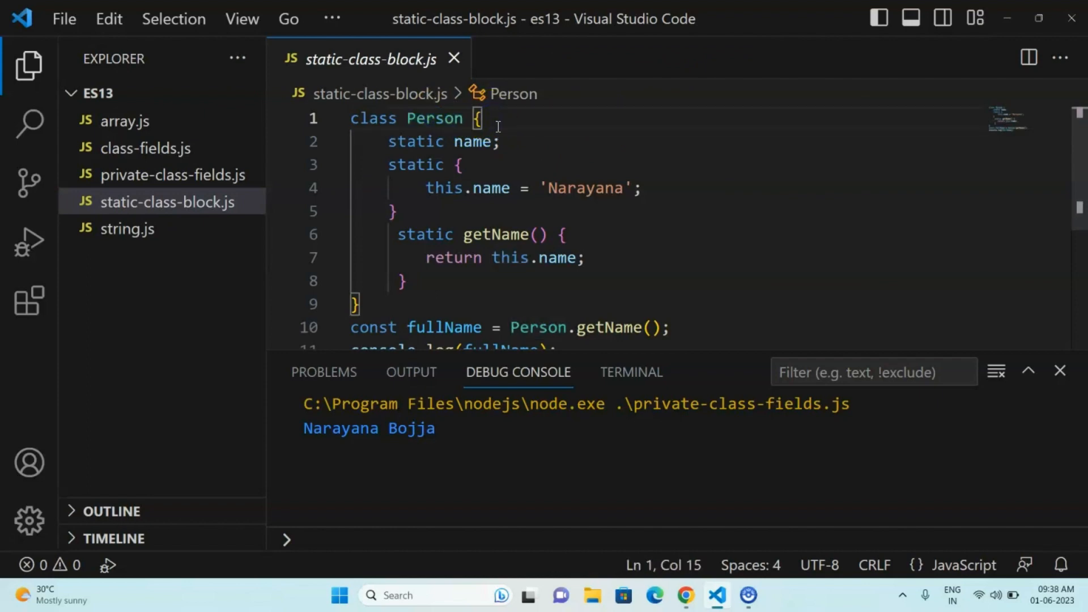
double_click(472, 141)
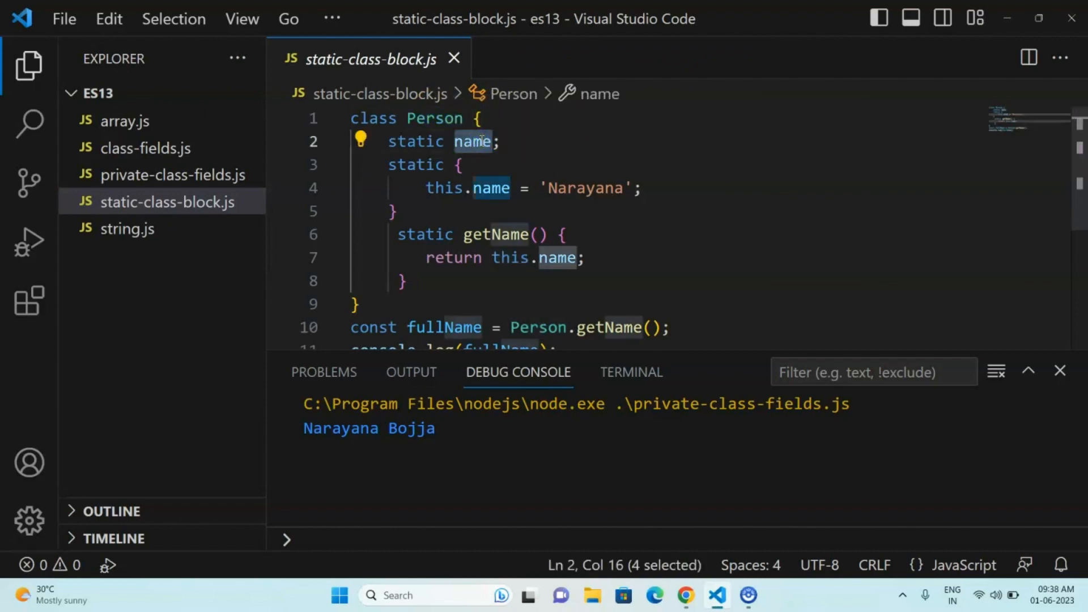
double_click(416, 141)
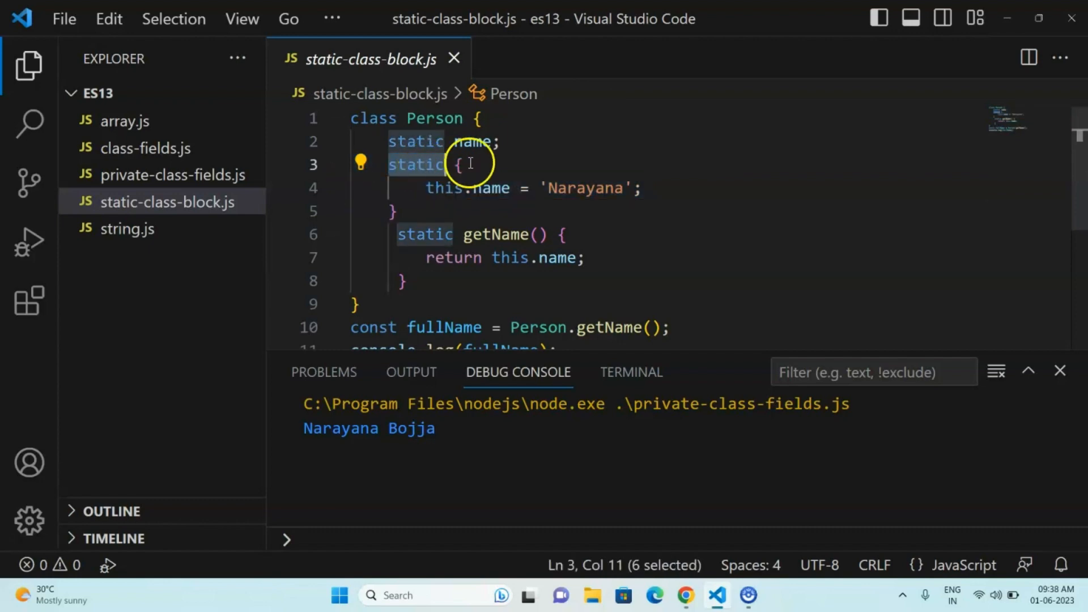
Step: Walk through the static block that assigns name
click(476, 164)
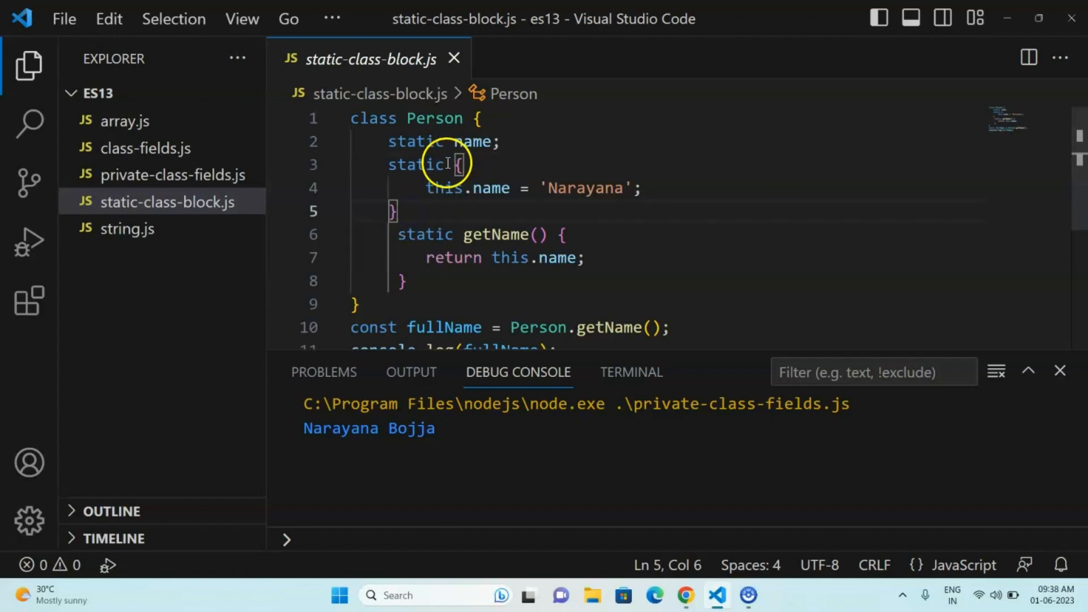
drag(461, 165, 396, 211)
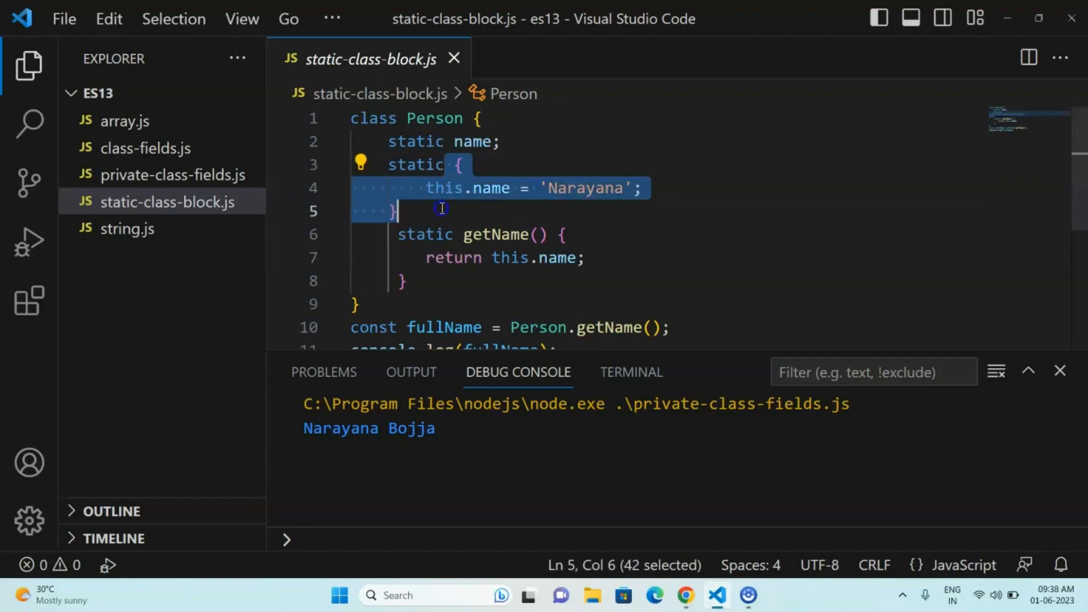
click(442, 210)
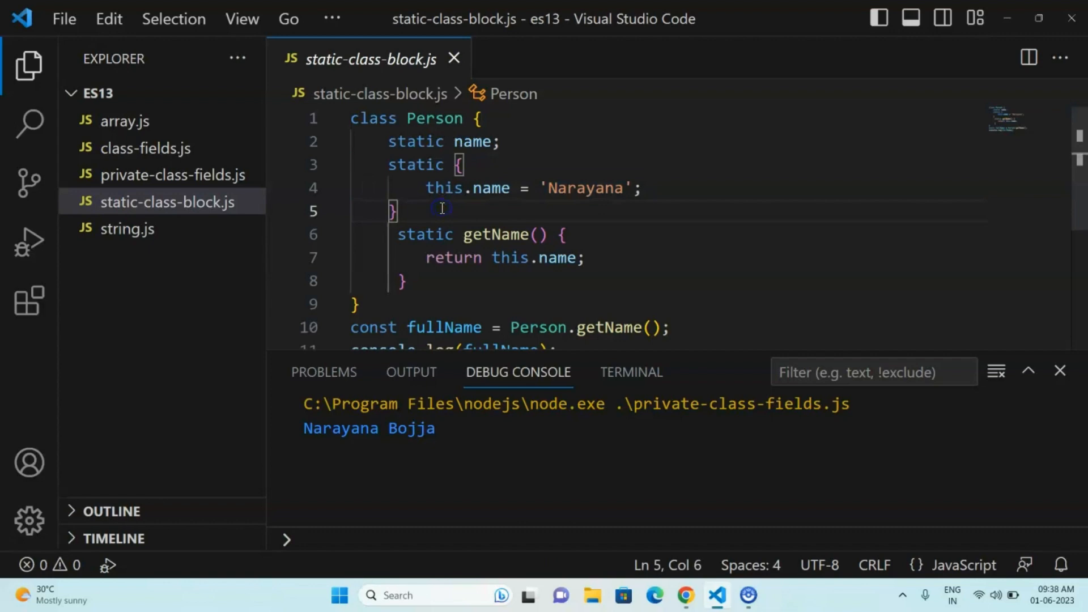
click(460, 165)
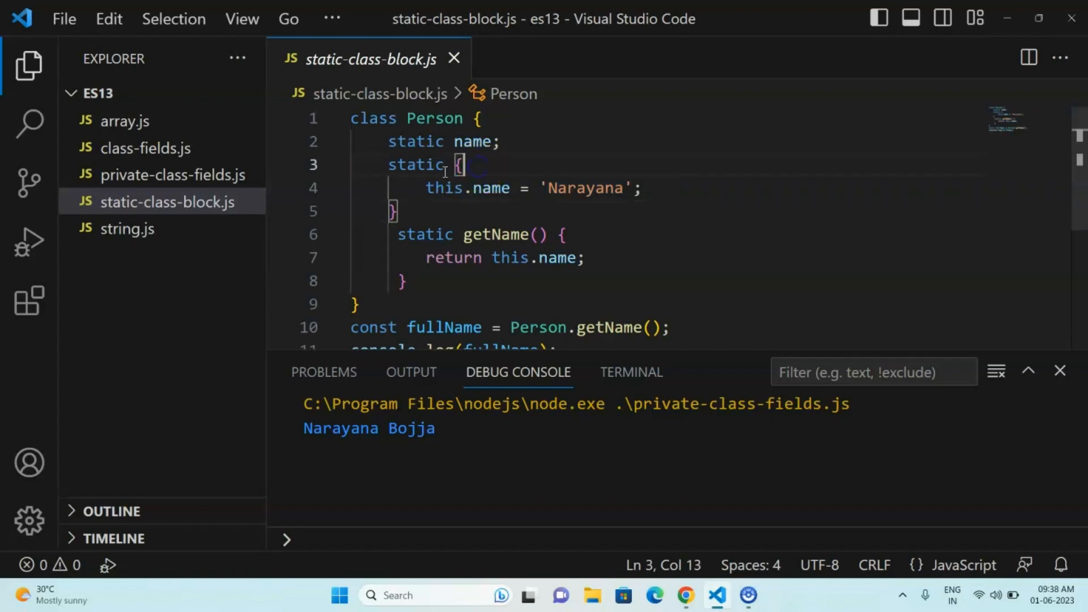
click(429, 188)
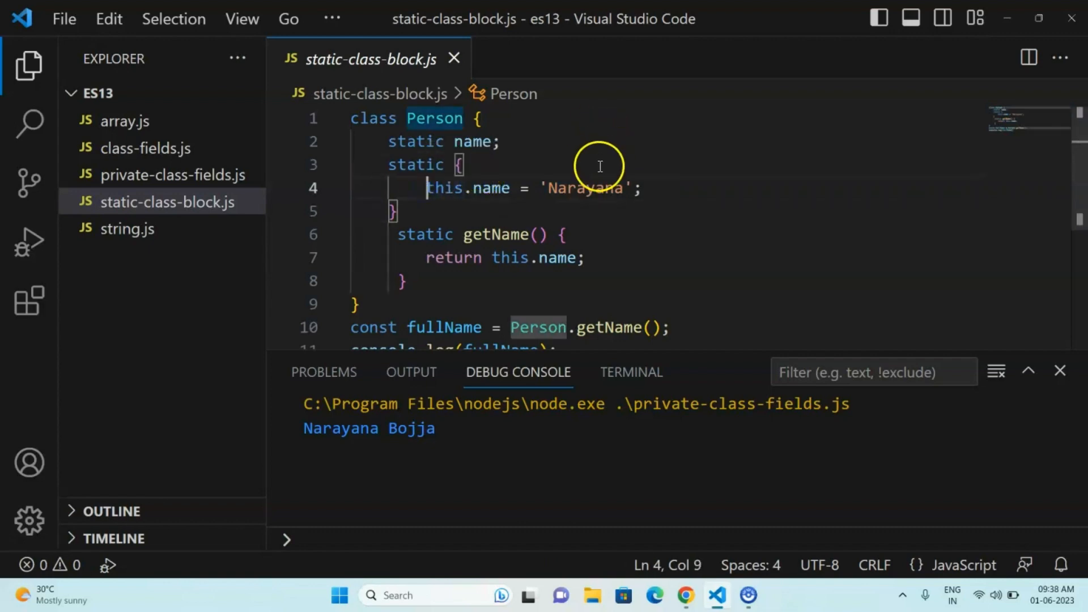
Step: Review the static getName method and the Person.getName call logged as fullName
double_click(473, 141)
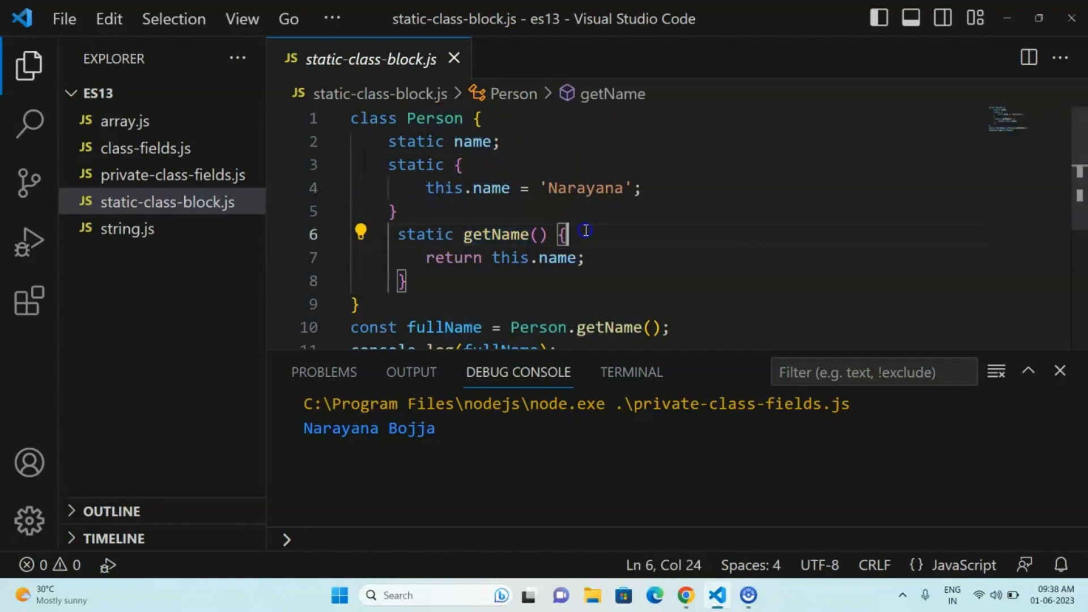
double_click(424, 234)
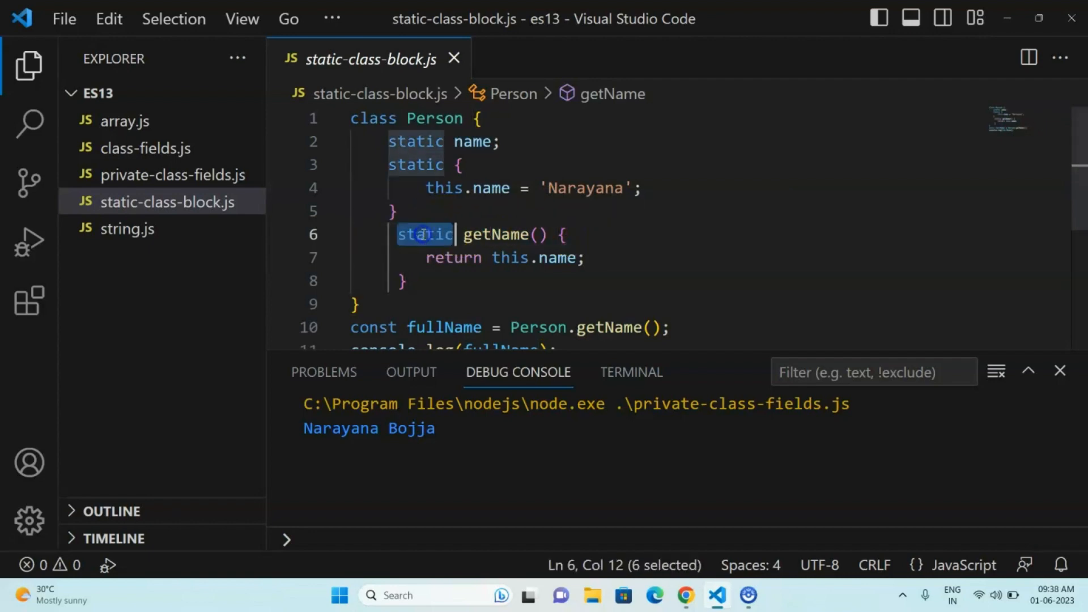
click(562, 234)
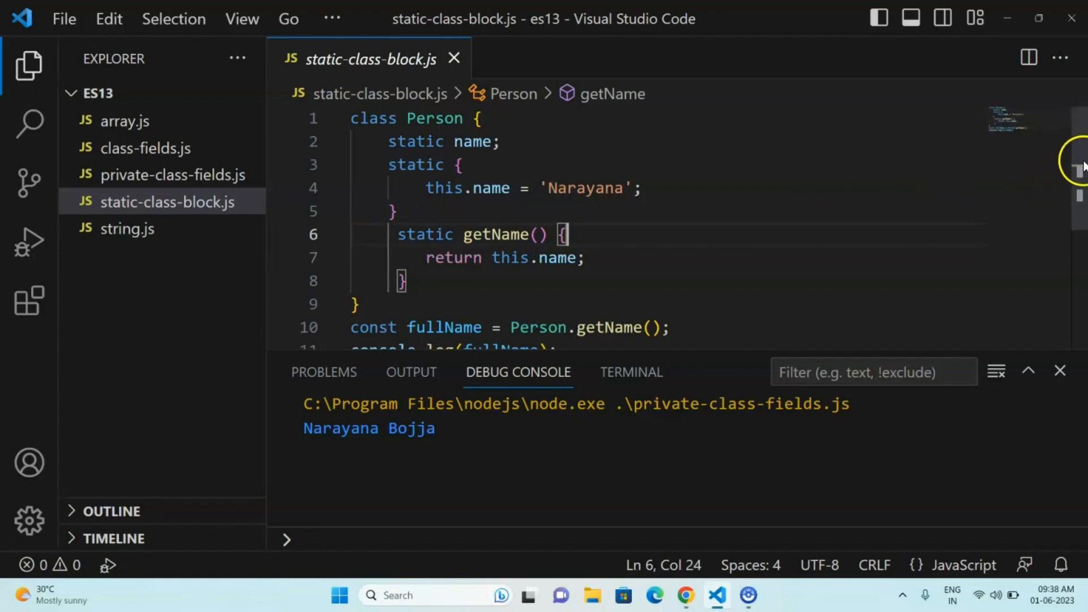
scroll(down, 3)
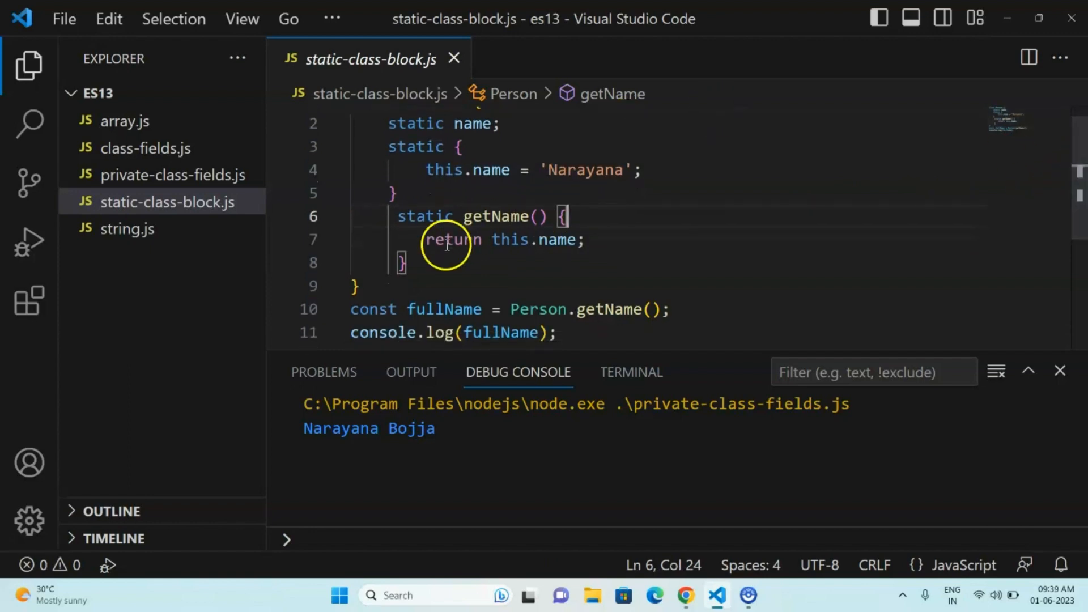
mouse_move(534, 304)
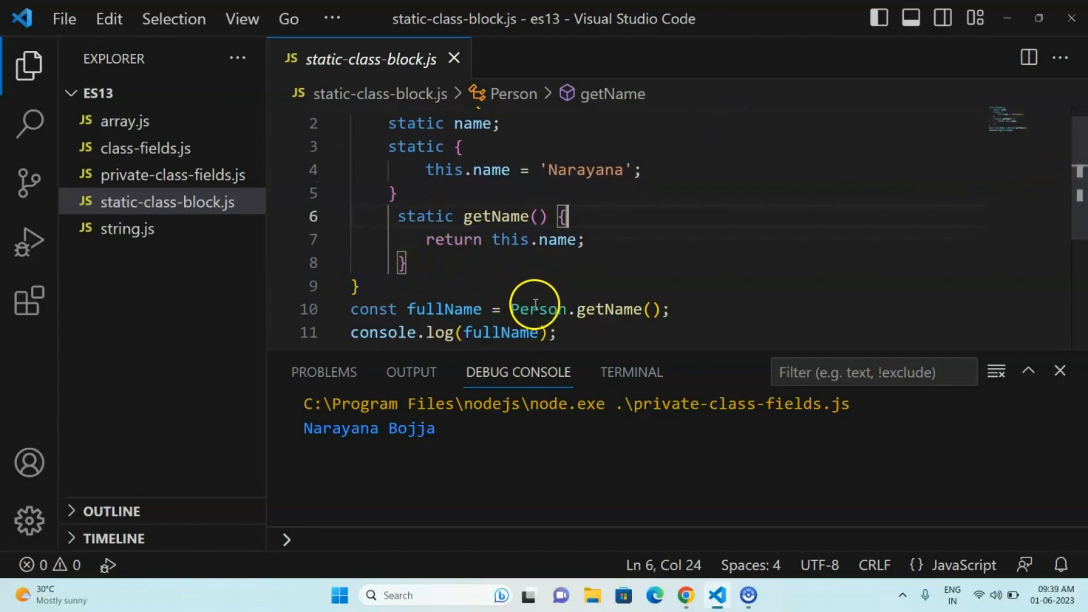
double_click(536, 309)
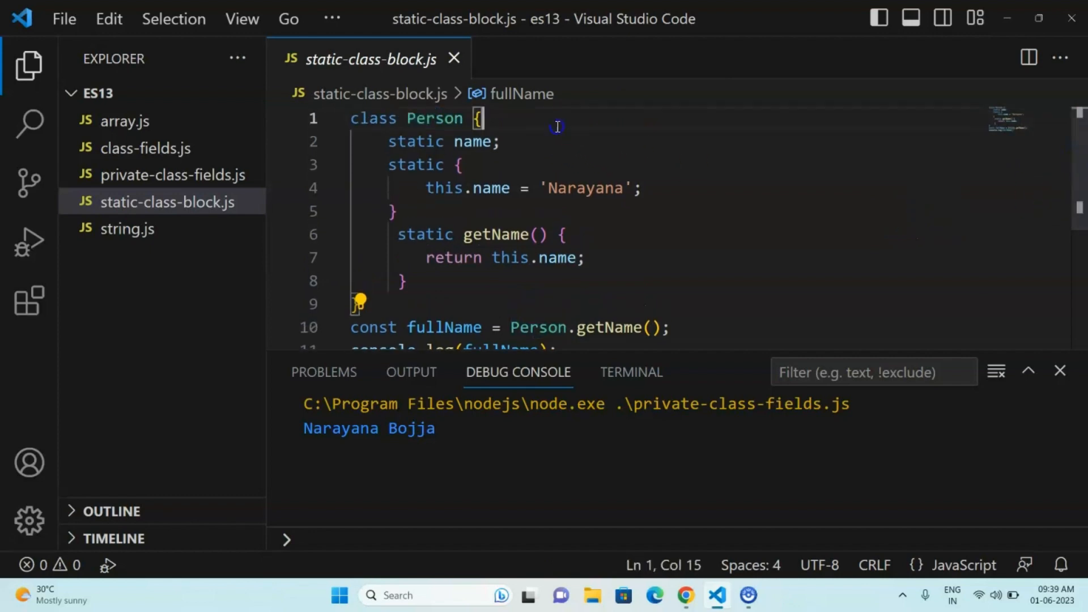
double_click(495, 235)
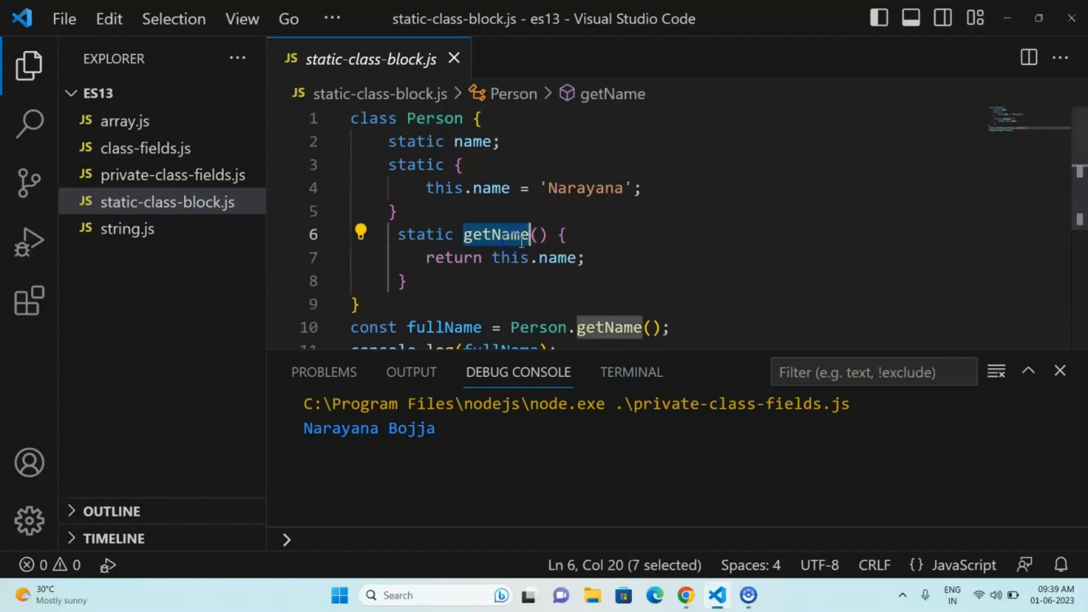
click(562, 234)
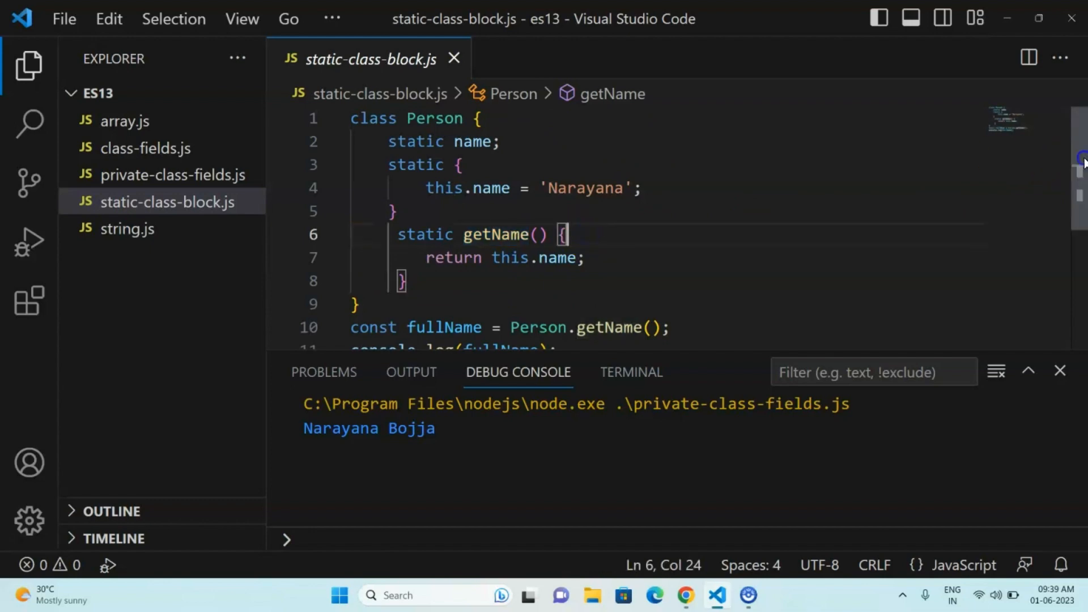
scroll(down, 3)
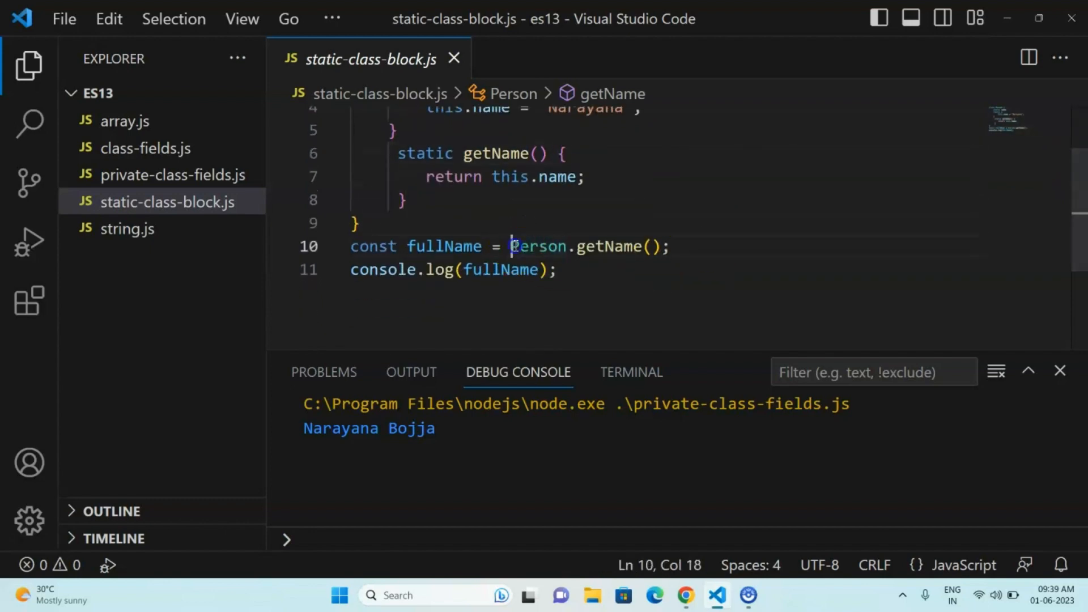
click(537, 246)
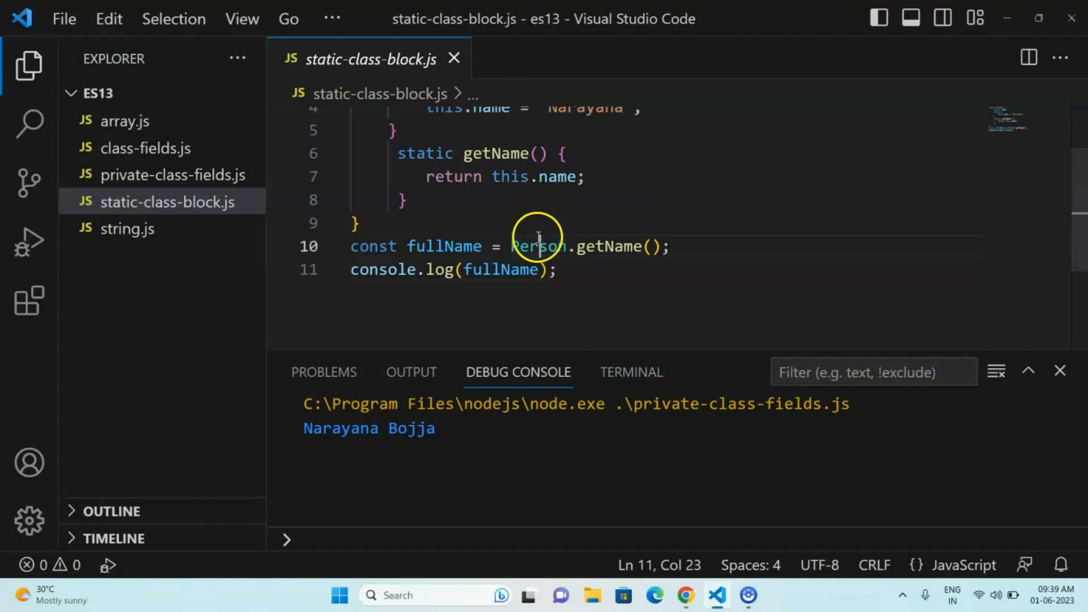
double_click(608, 247)
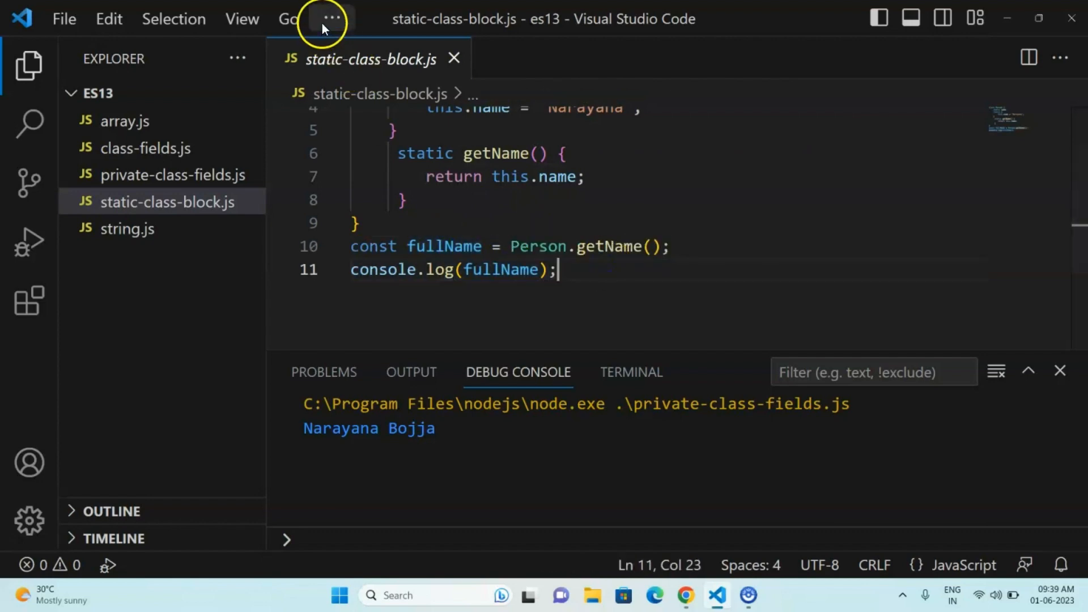
Step: Run static-class-block.js to print Narayana, then start the Google Slides slideshow
click(331, 18)
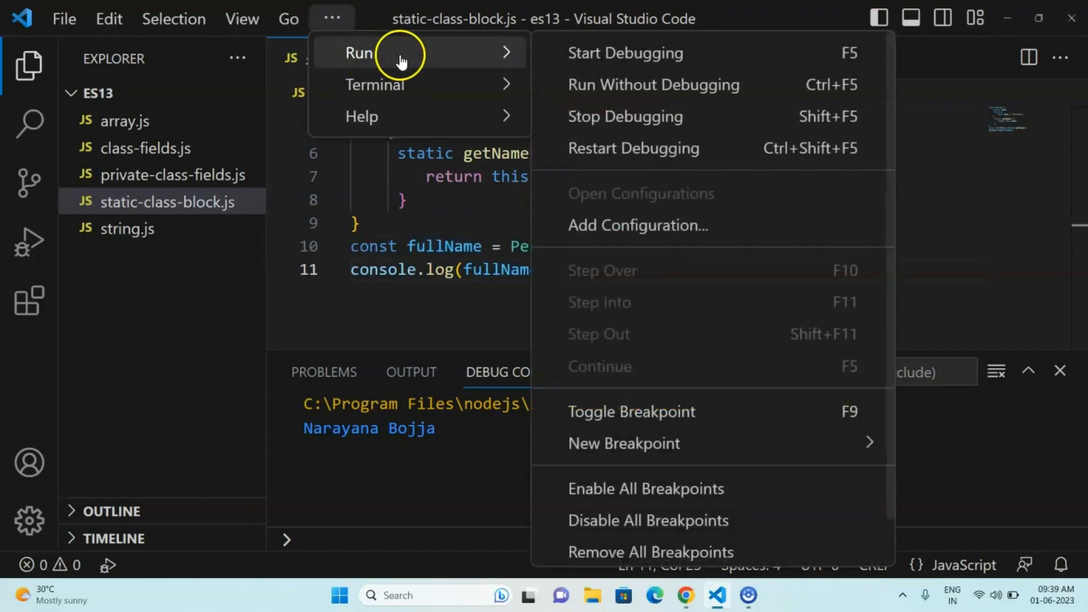
click(624, 52)
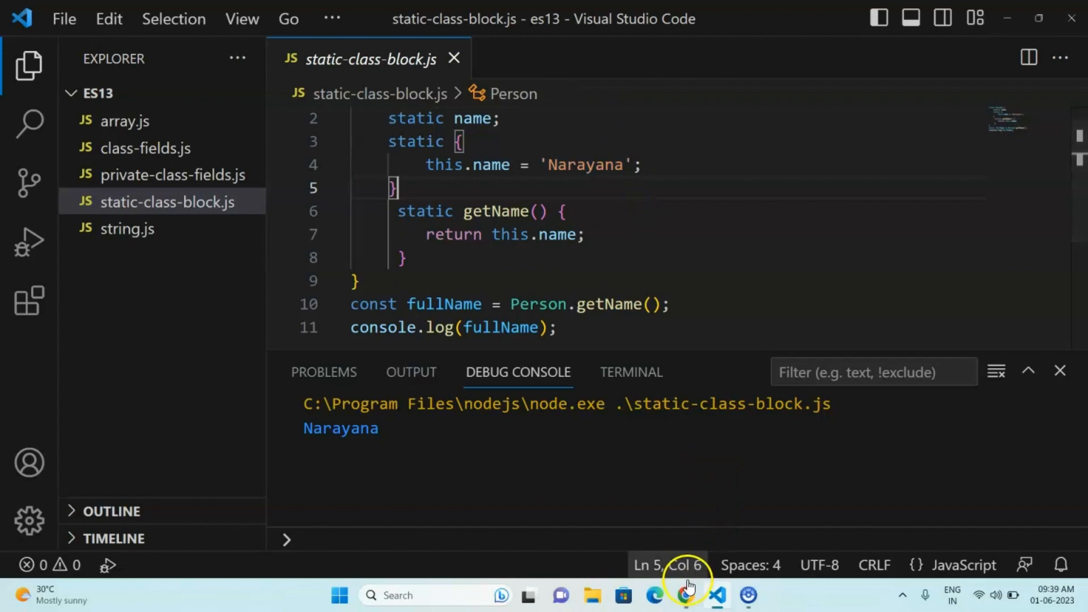
click(684, 594)
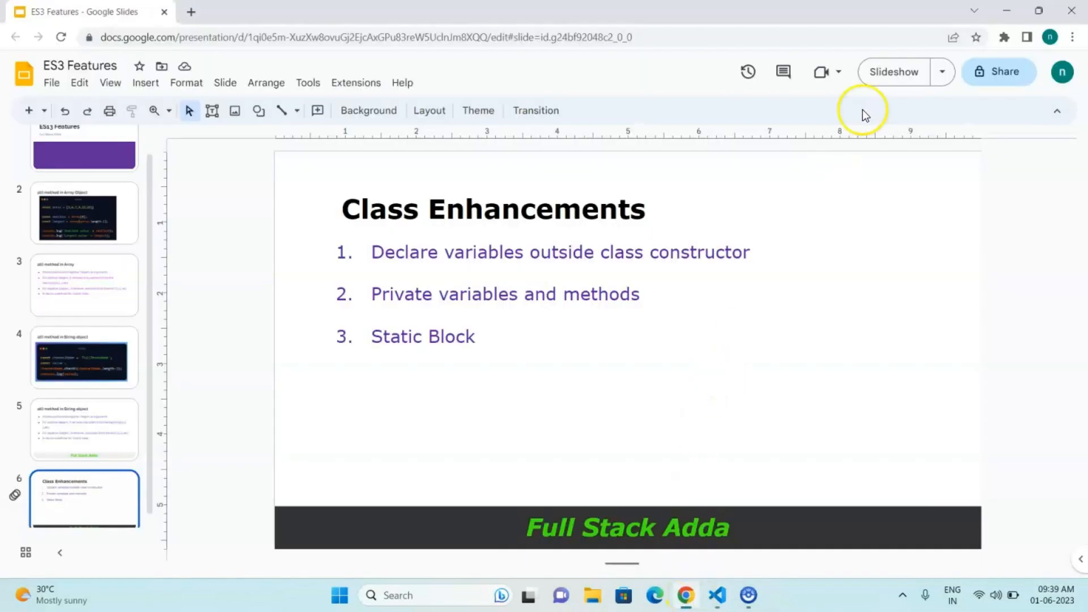
click(893, 72)
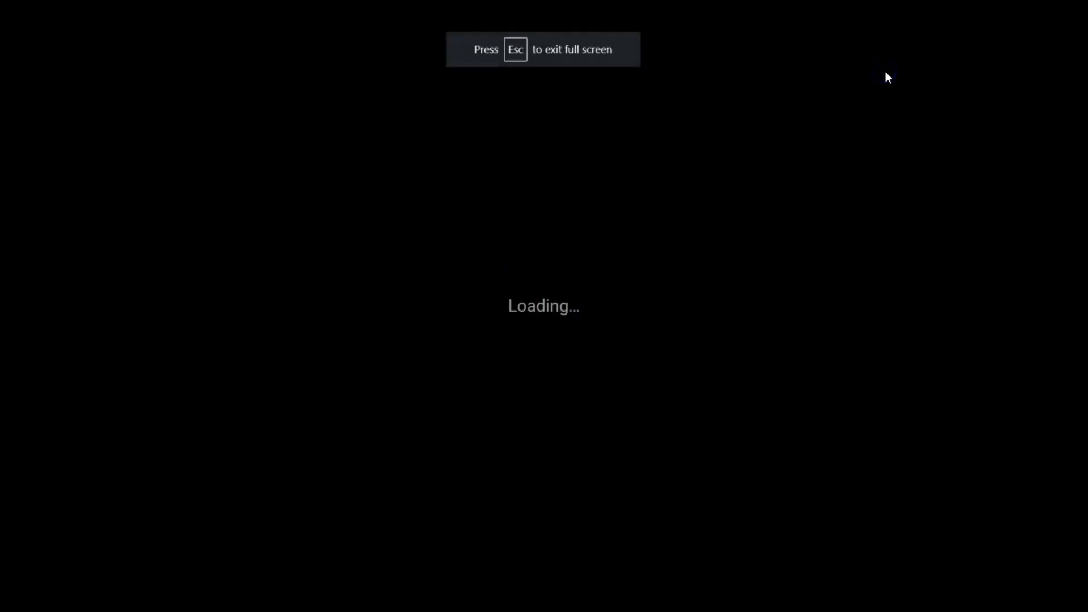